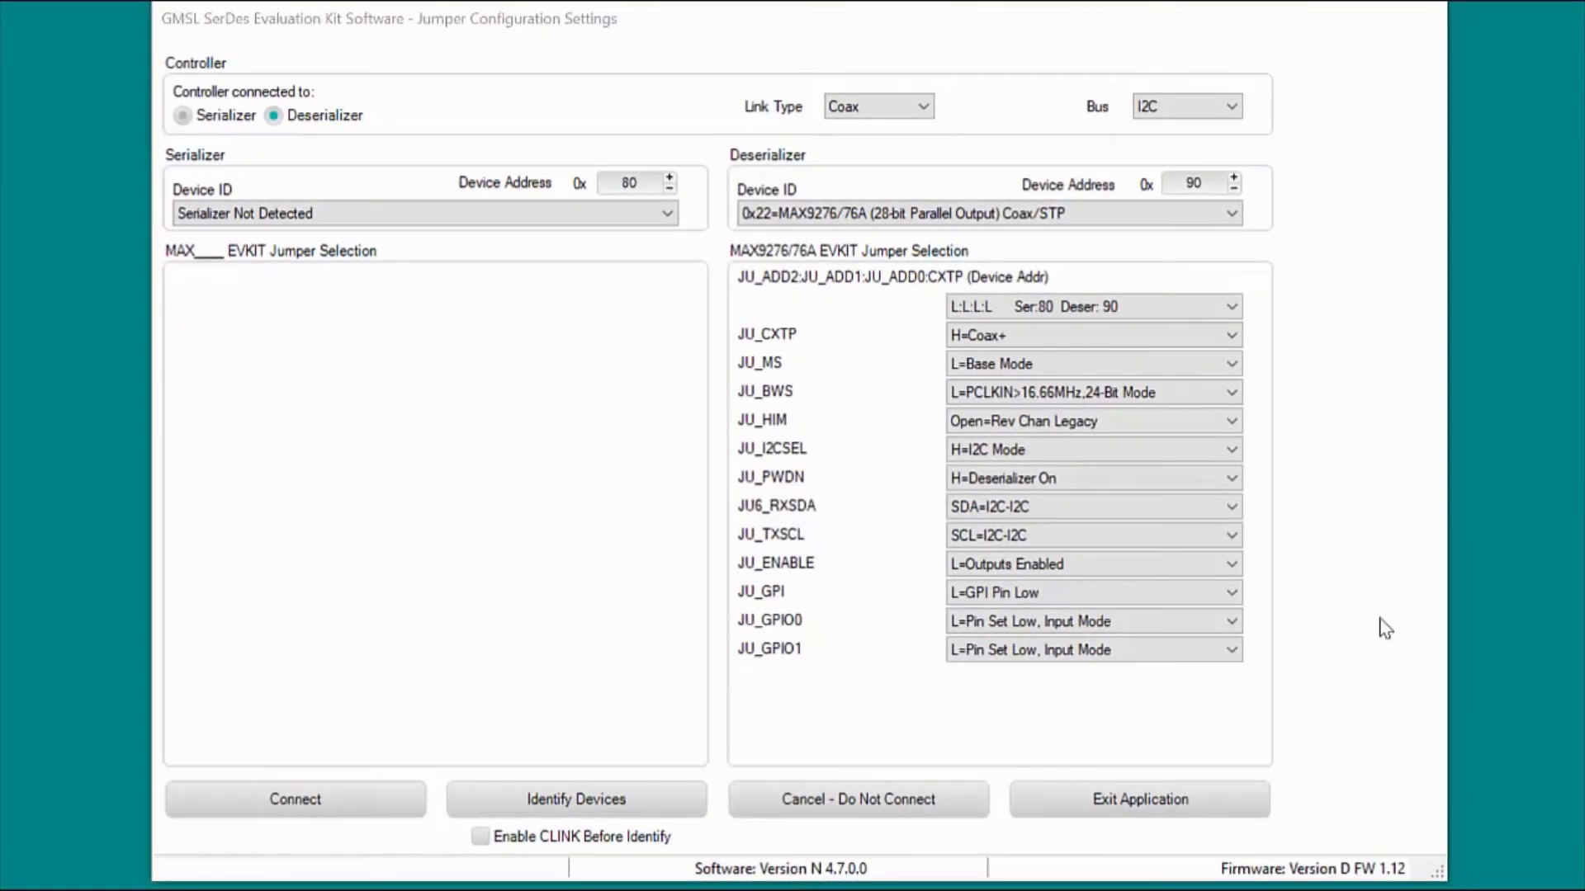
pyautogui.moveTo(894, 374)
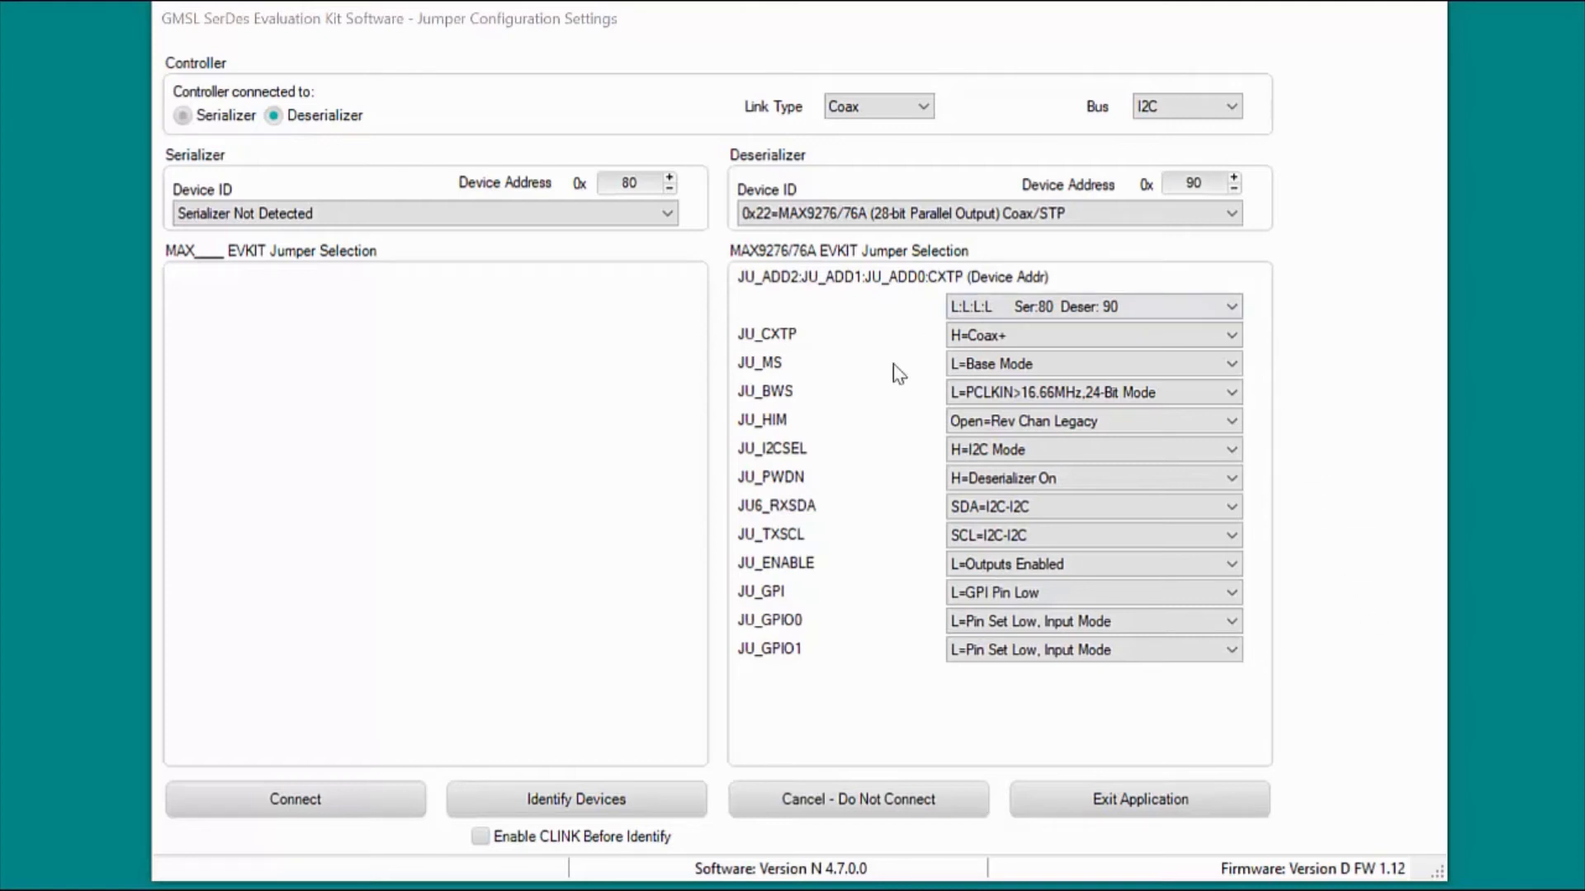
pyautogui.moveTo(996, 325)
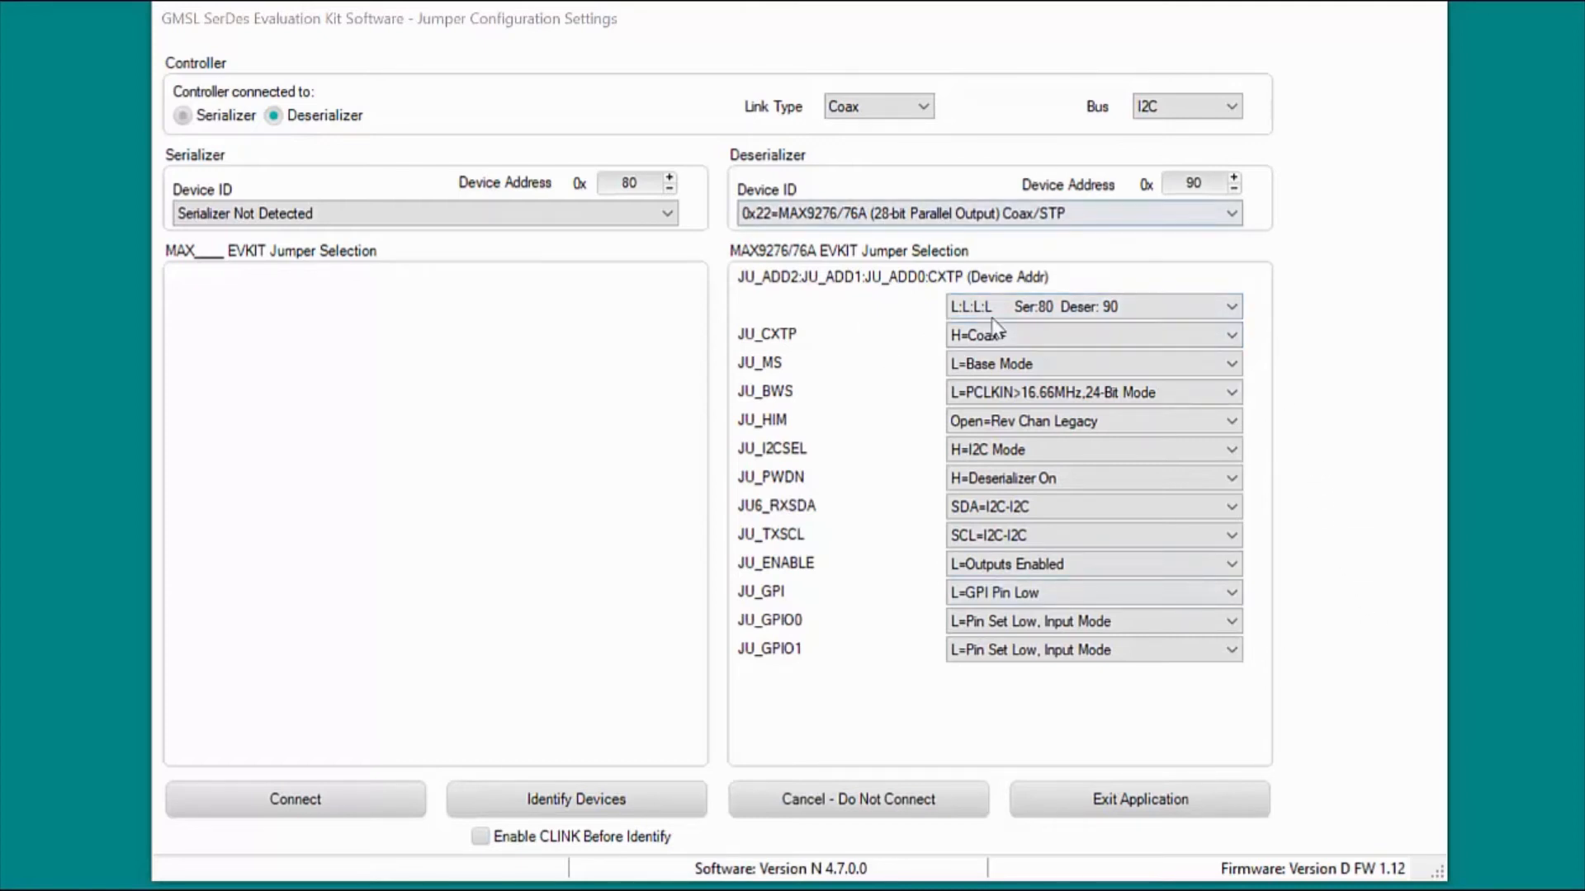
pyautogui.moveTo(348, 208)
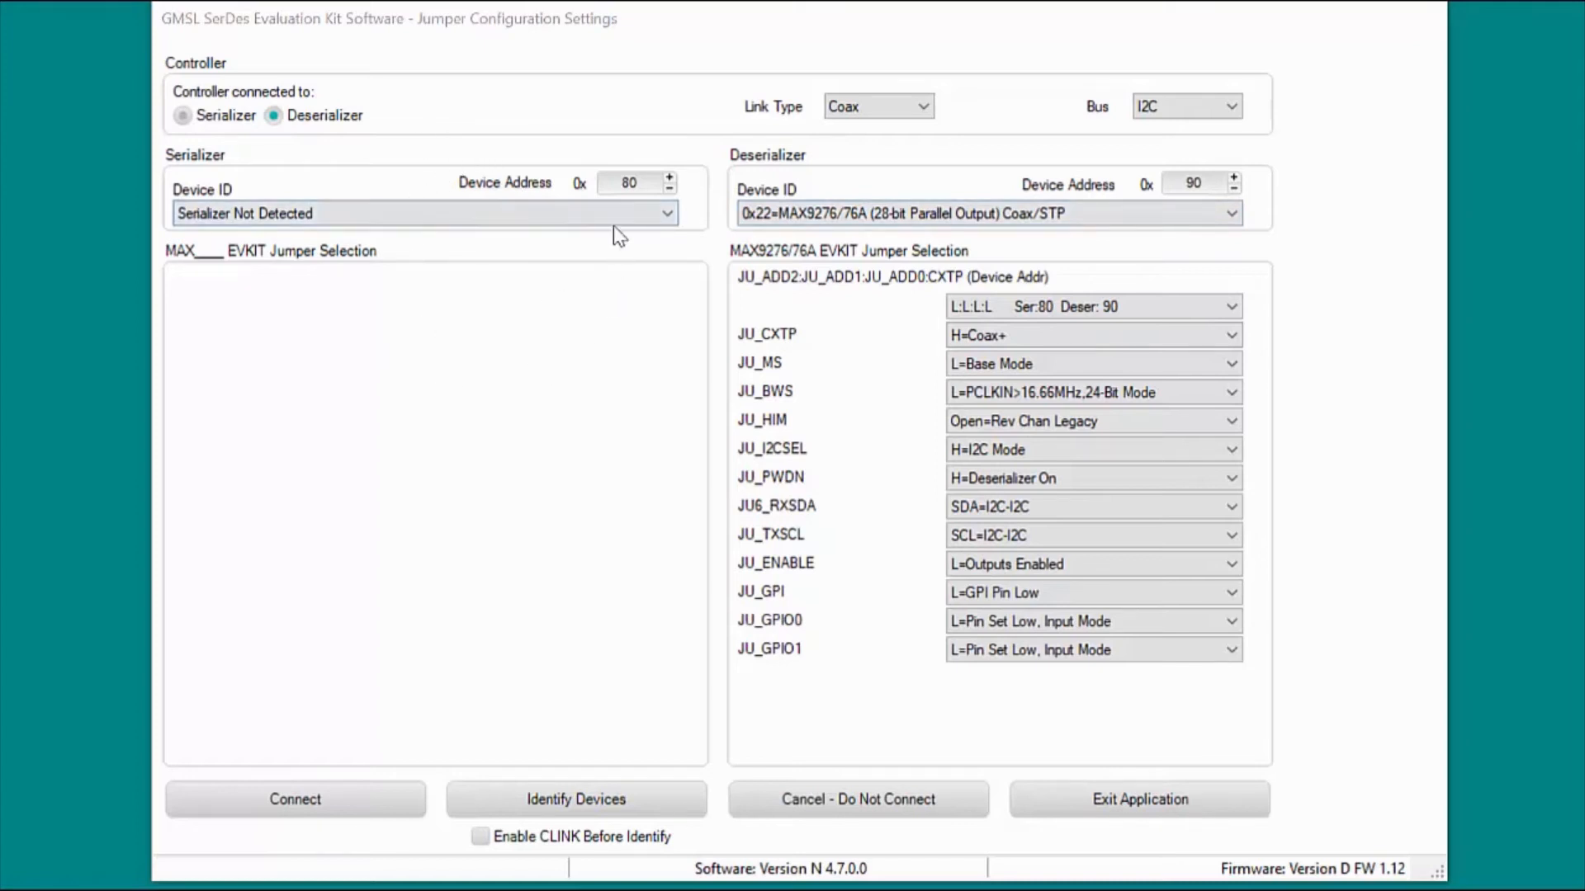
pyautogui.moveTo(517, 413)
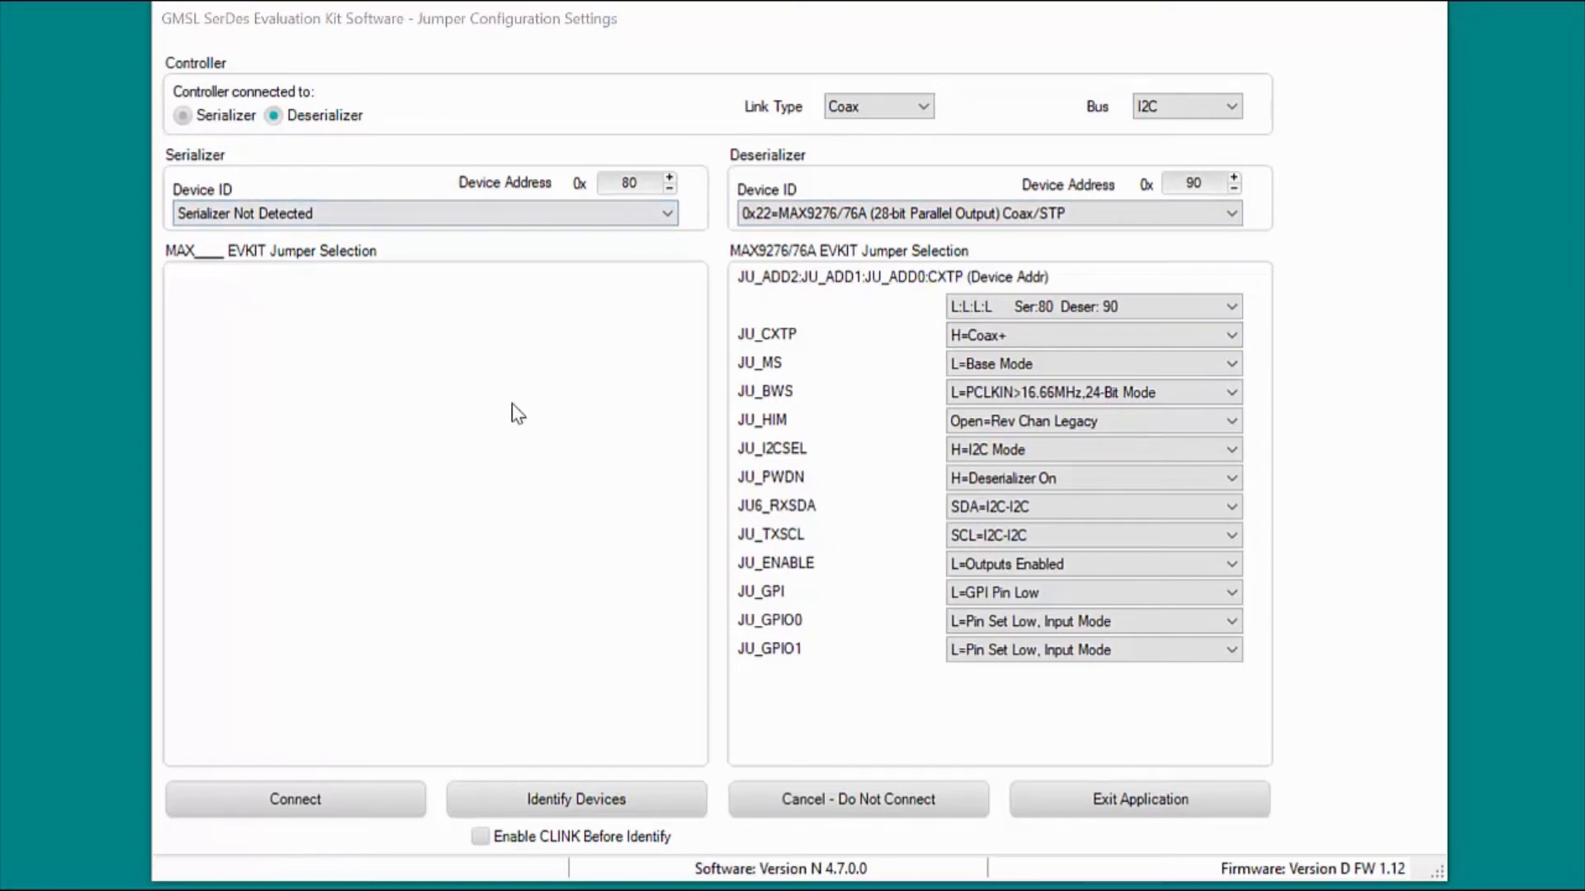
pyautogui.moveTo(533, 384)
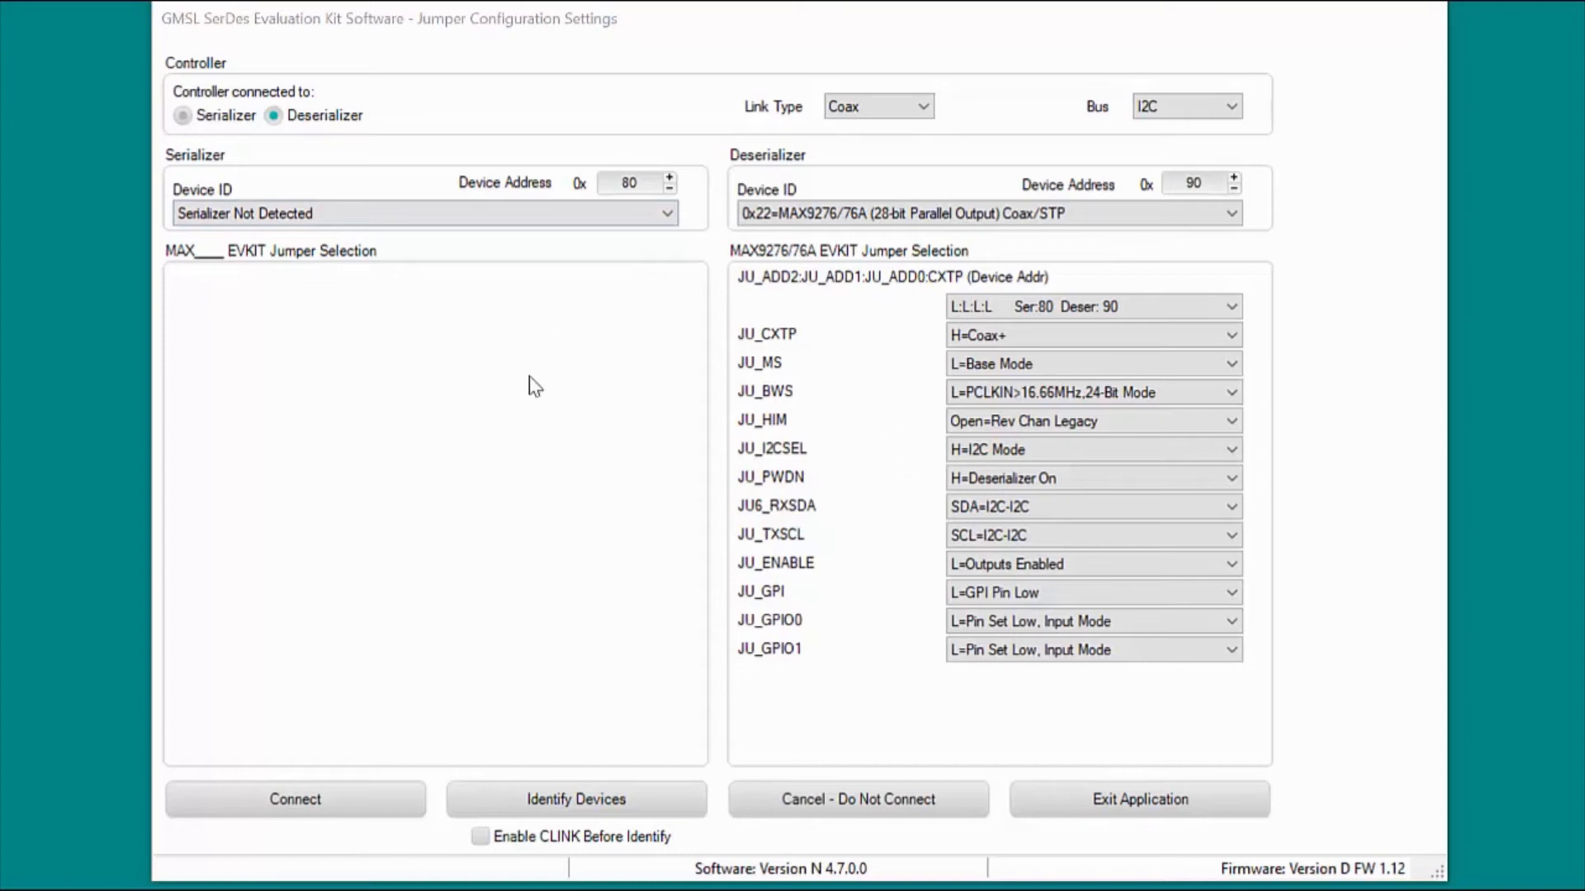
pyautogui.moveTo(864, 638)
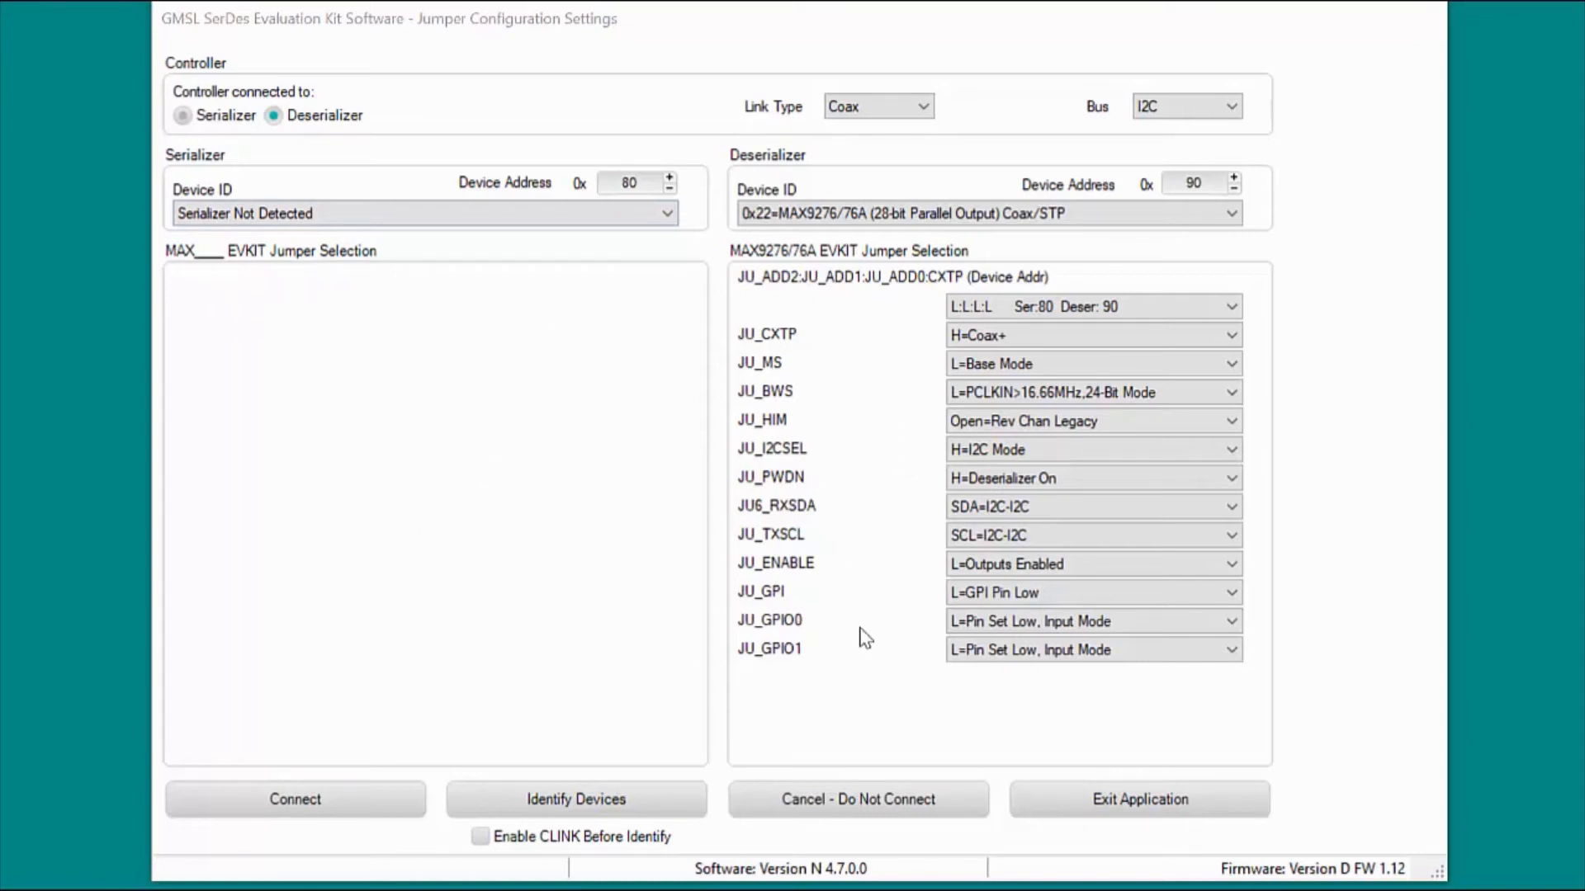
pyautogui.moveTo(475, 434)
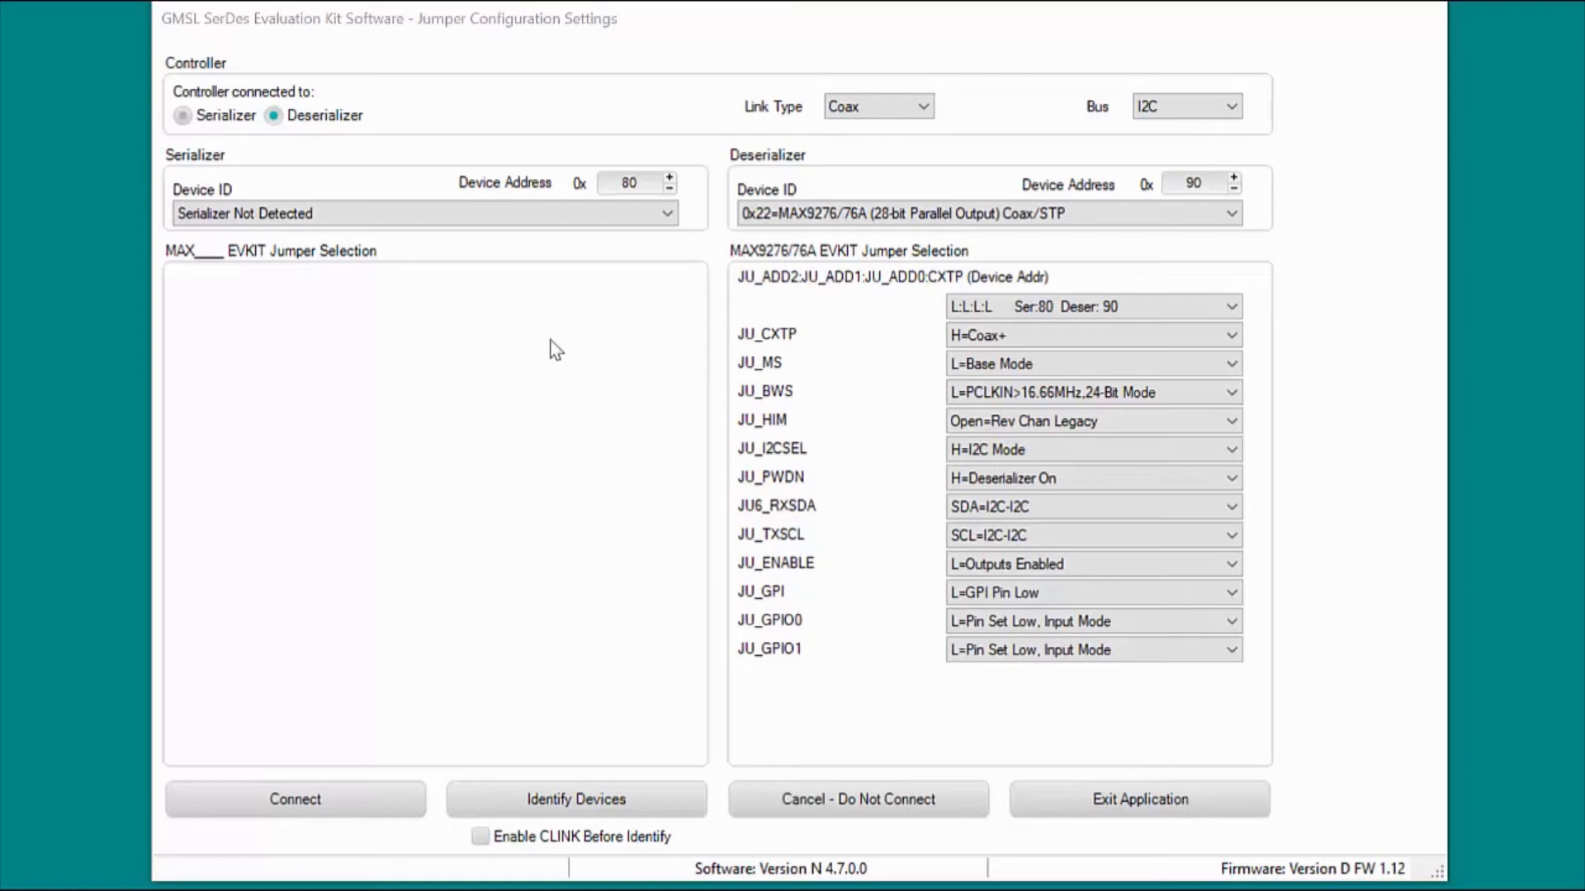
pyautogui.moveTo(627, 393)
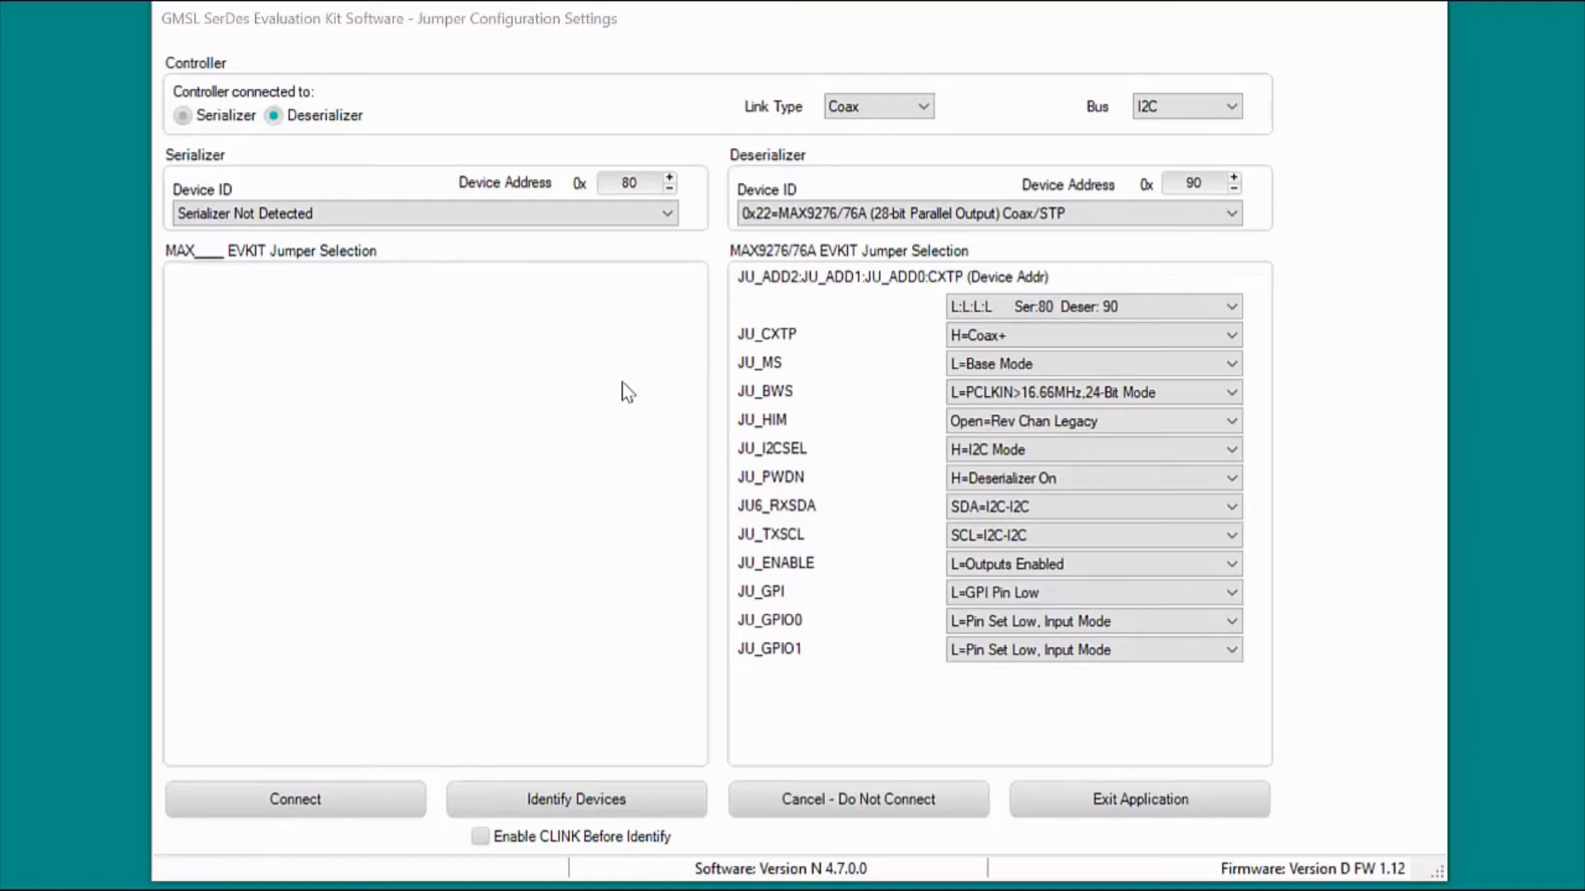
pyautogui.moveTo(1078, 488)
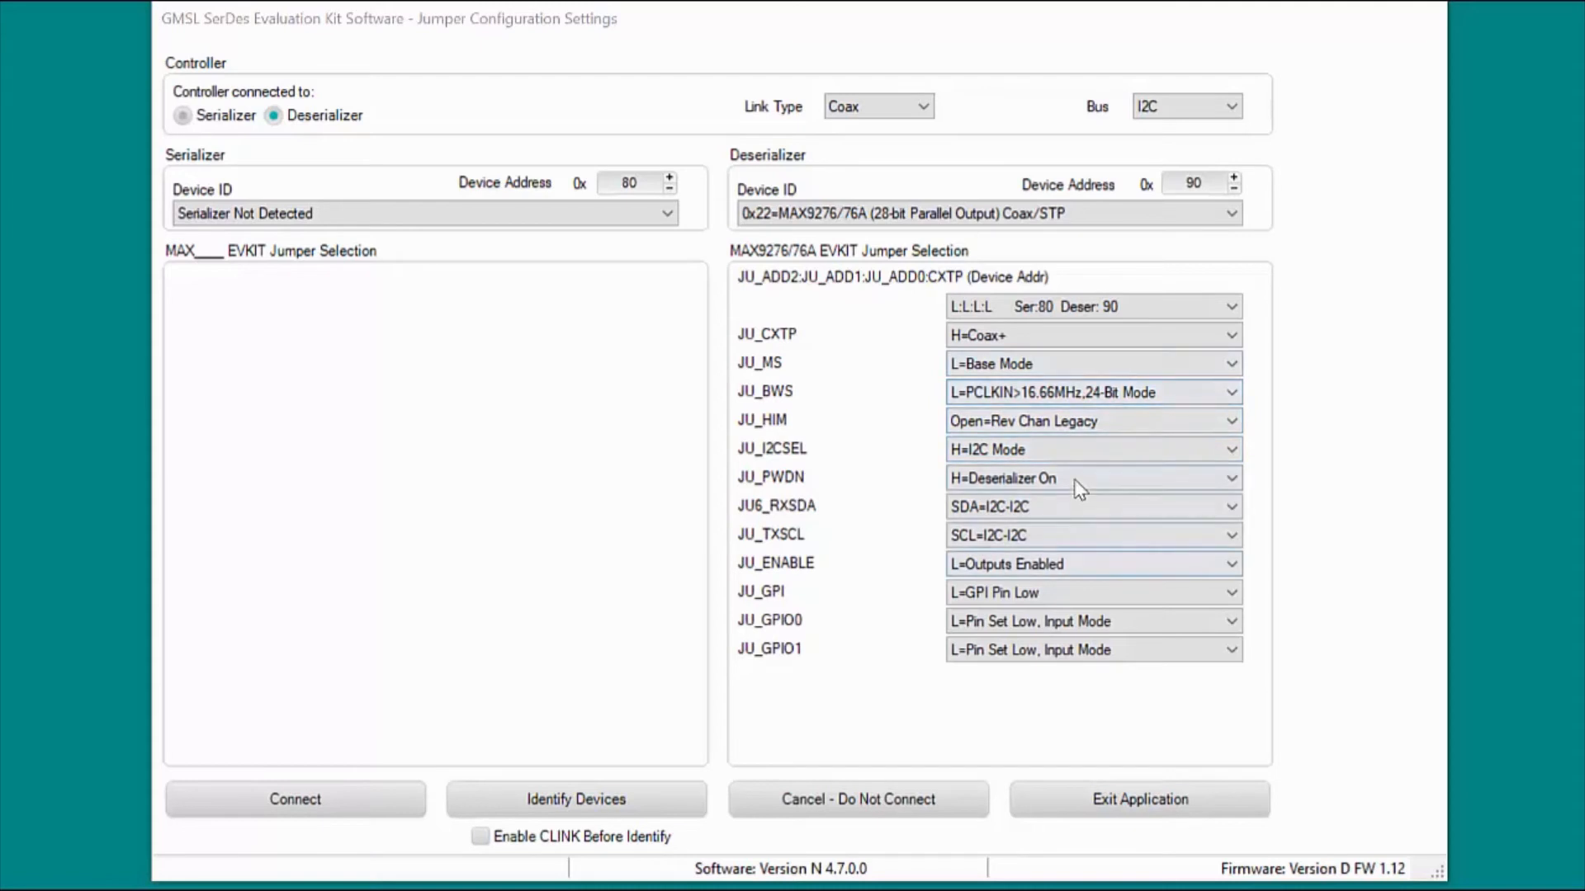
# - Connect with the current jumper configuration so the deserializer registers are read from 0x90
pyautogui.click(294, 799)
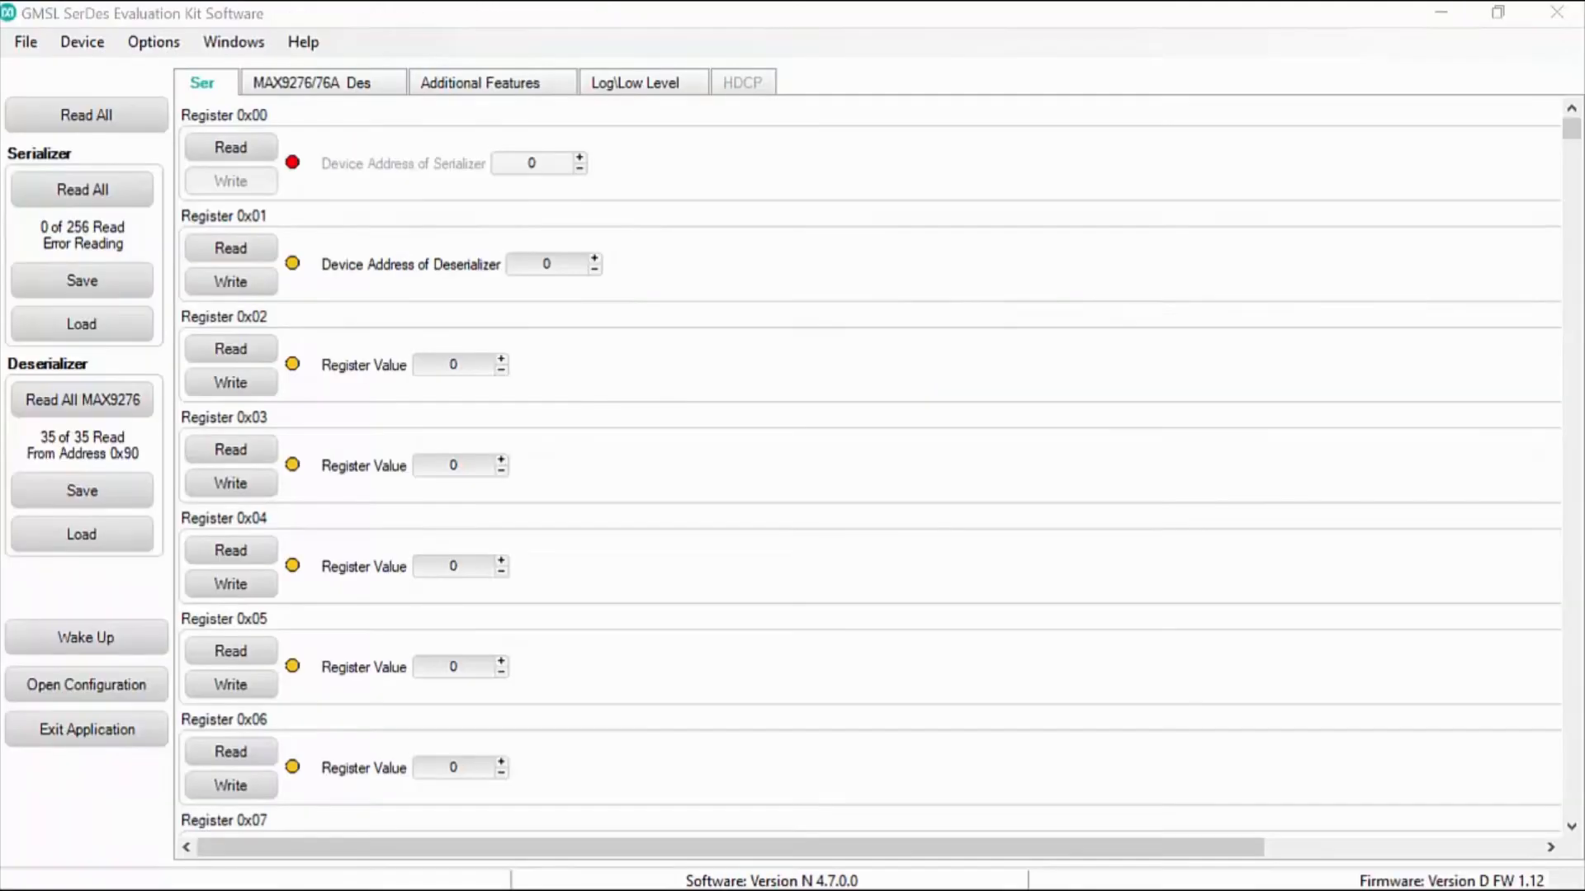
pyautogui.moveTo(652, 659)
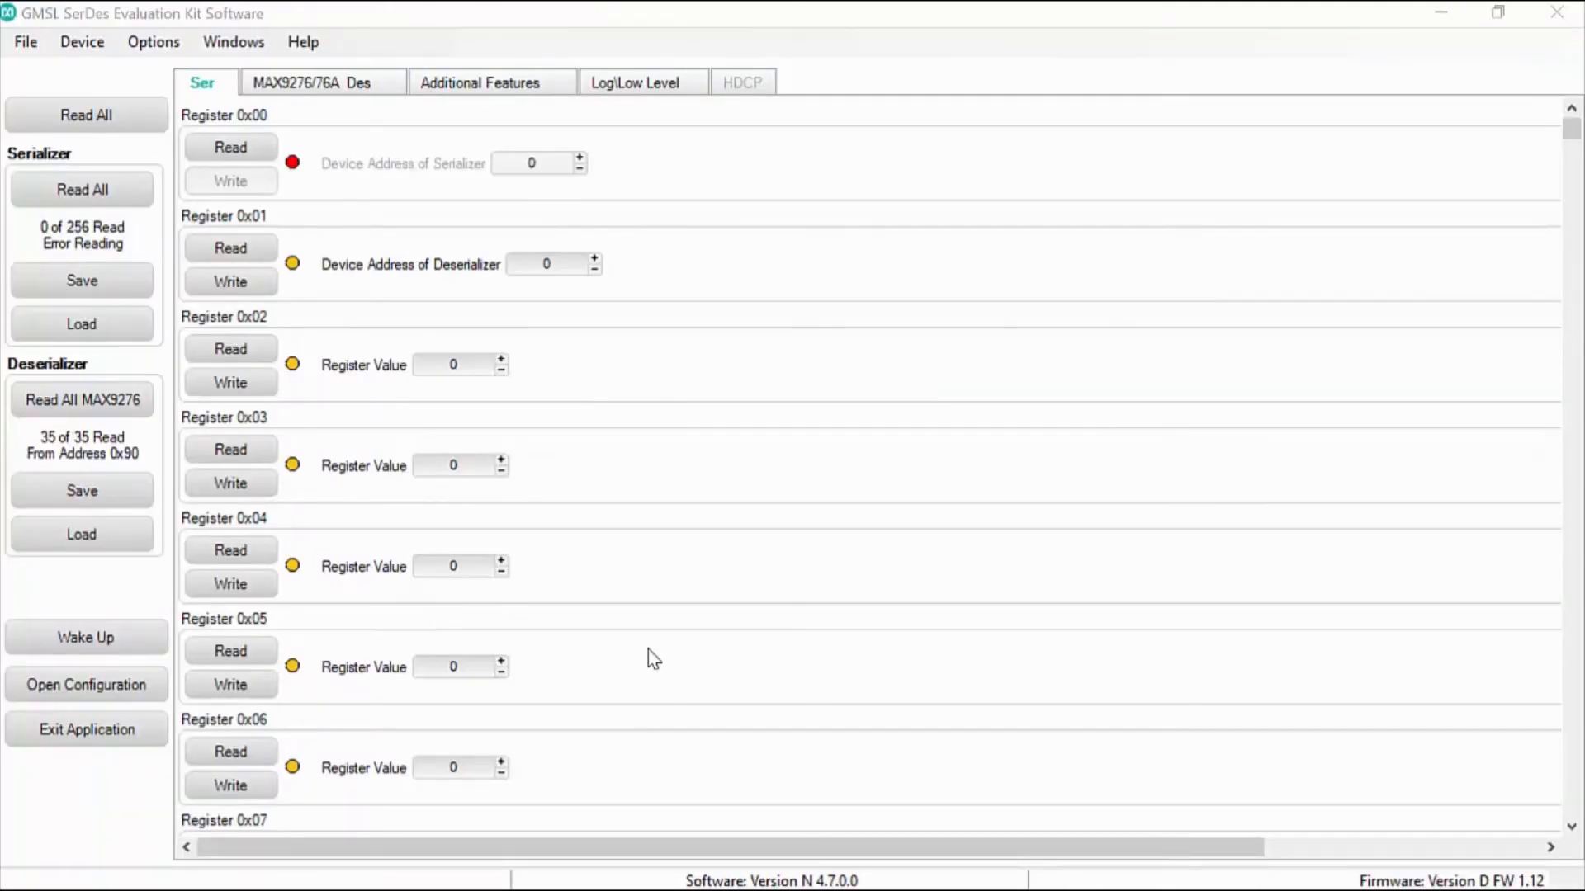
pyautogui.moveTo(639, 651)
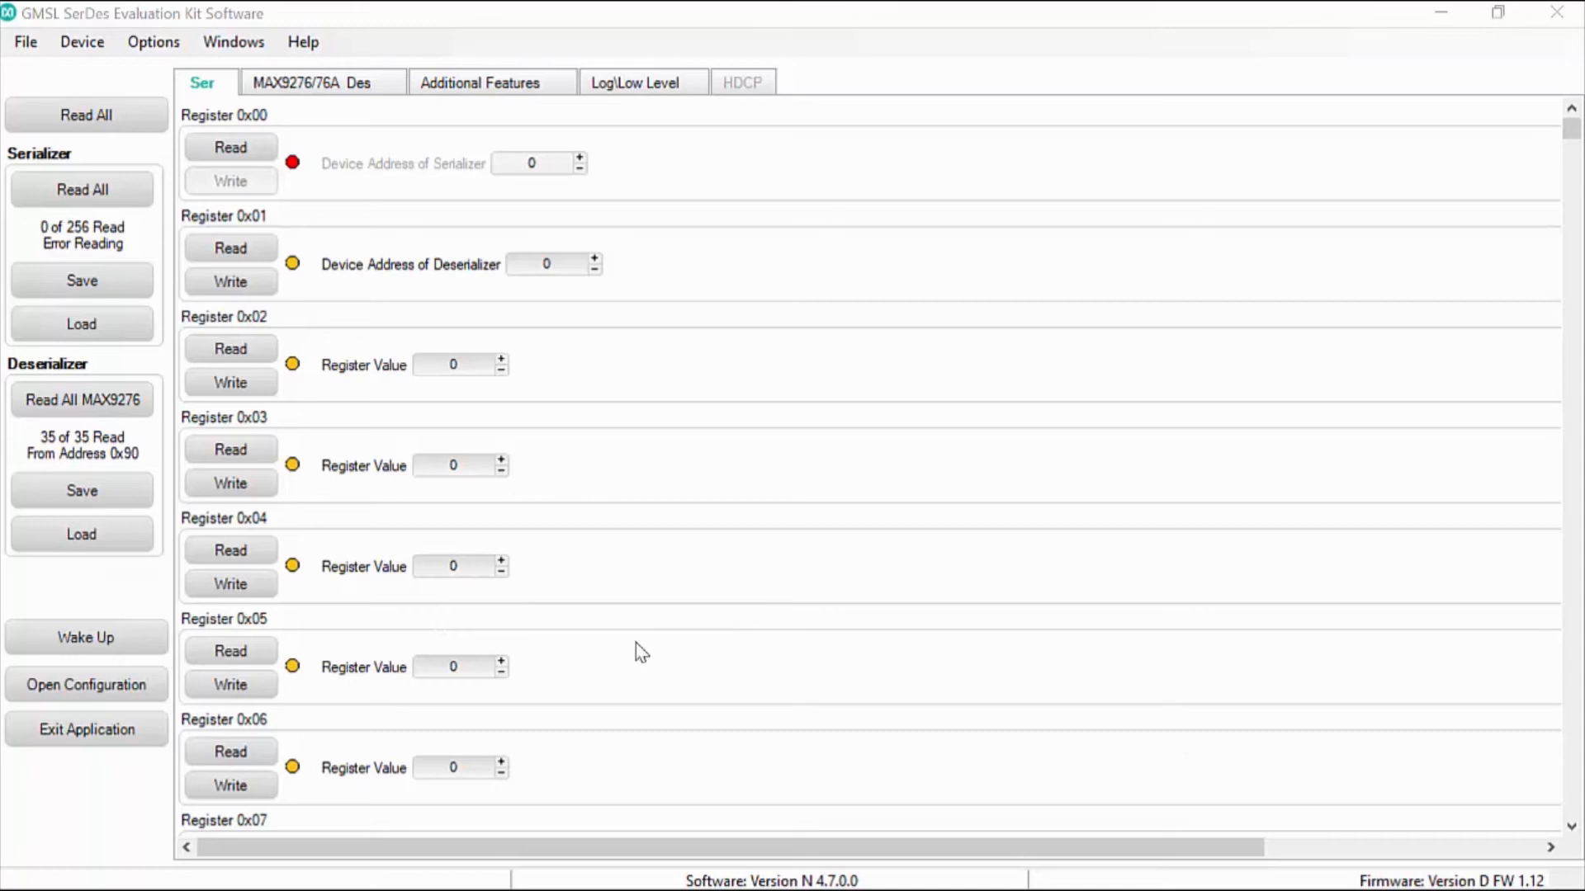
# - Clear HIGHIMM in deserializer register 0x16 on the MAX9276/76A Des tab and write it
pyautogui.click(317, 82)
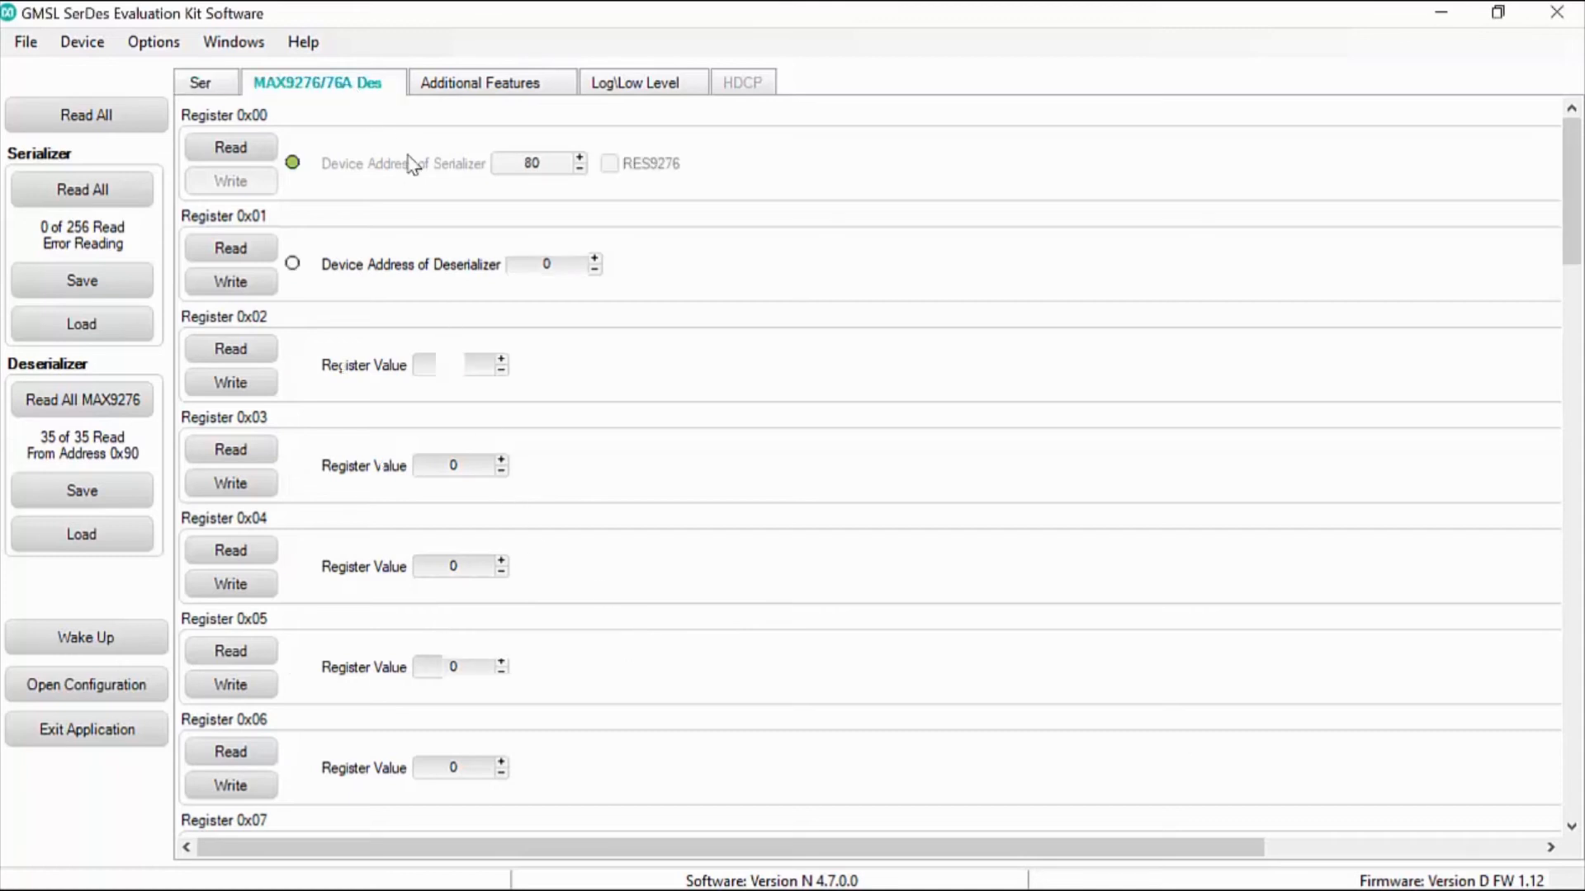
pyautogui.scroll(-3)
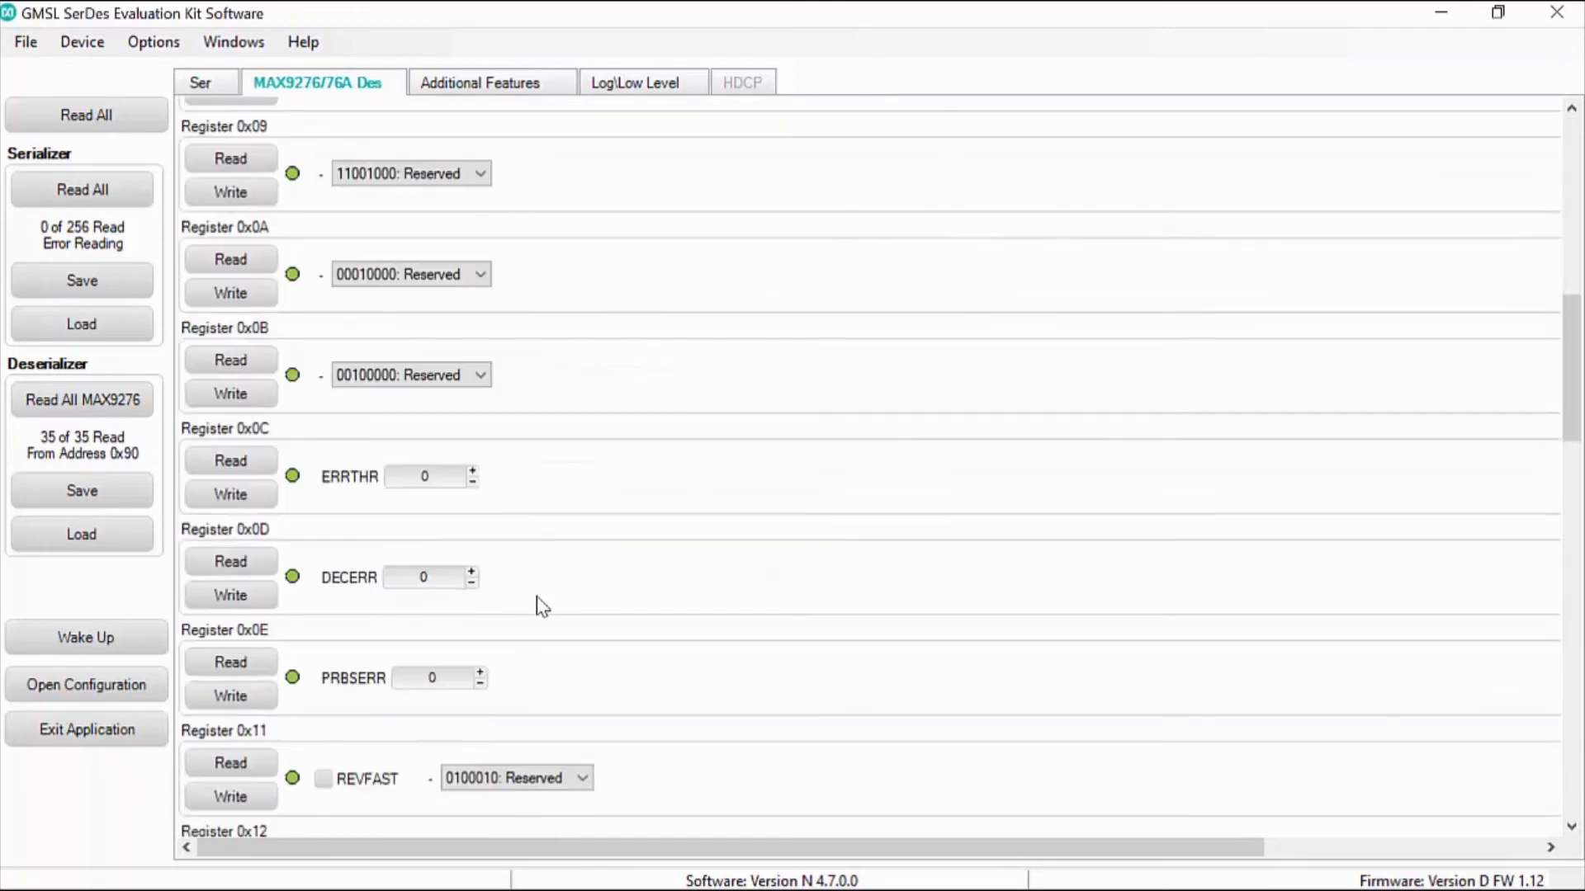
pyautogui.scroll(-3)
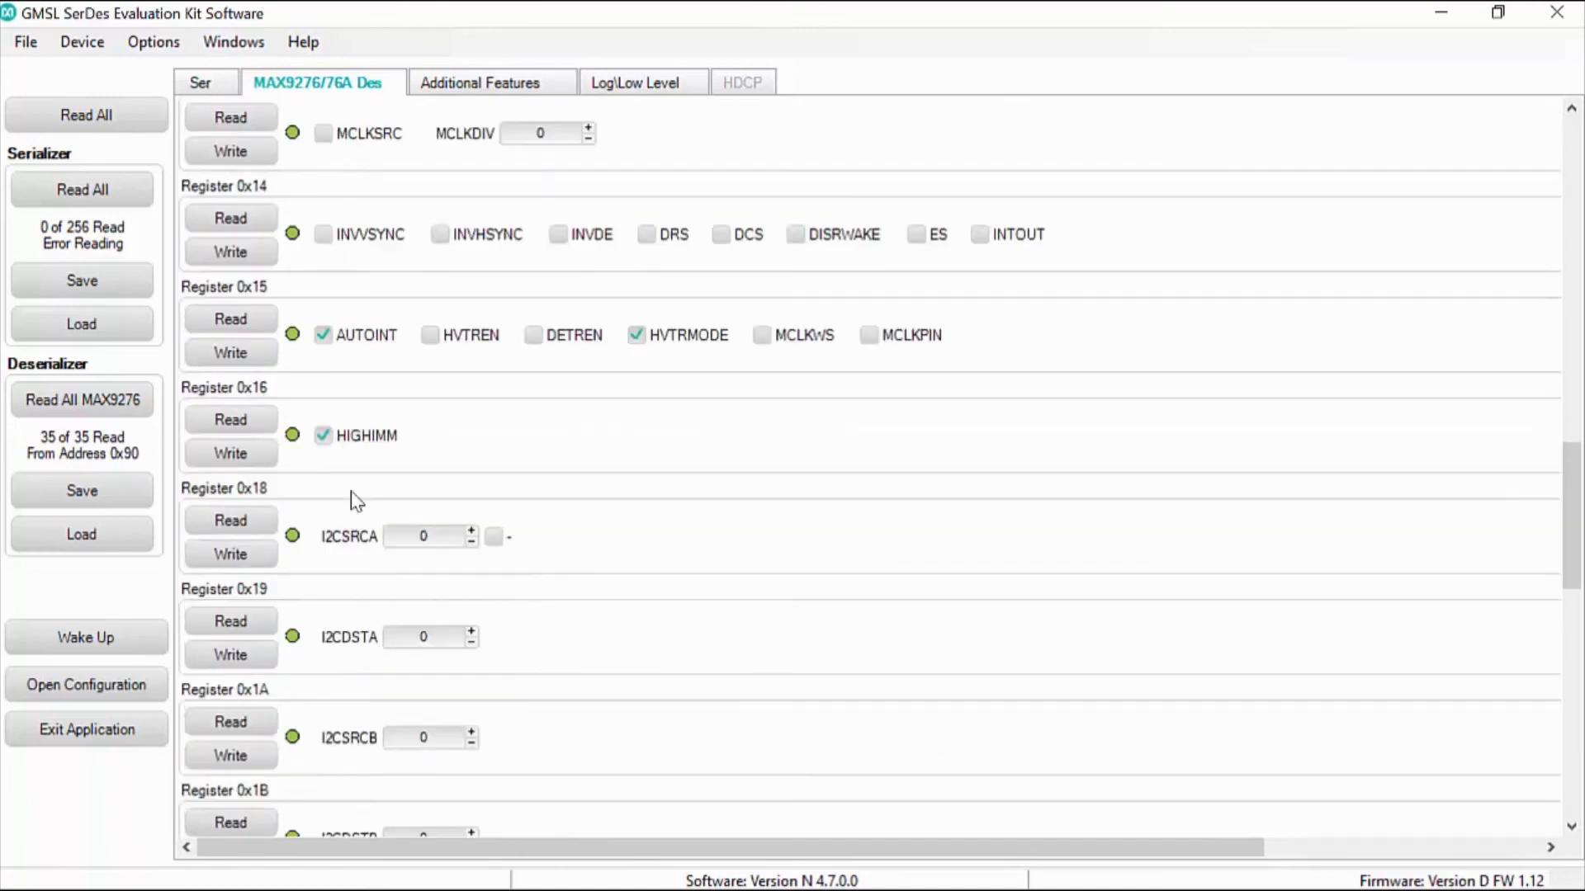
pyautogui.click(230, 452)
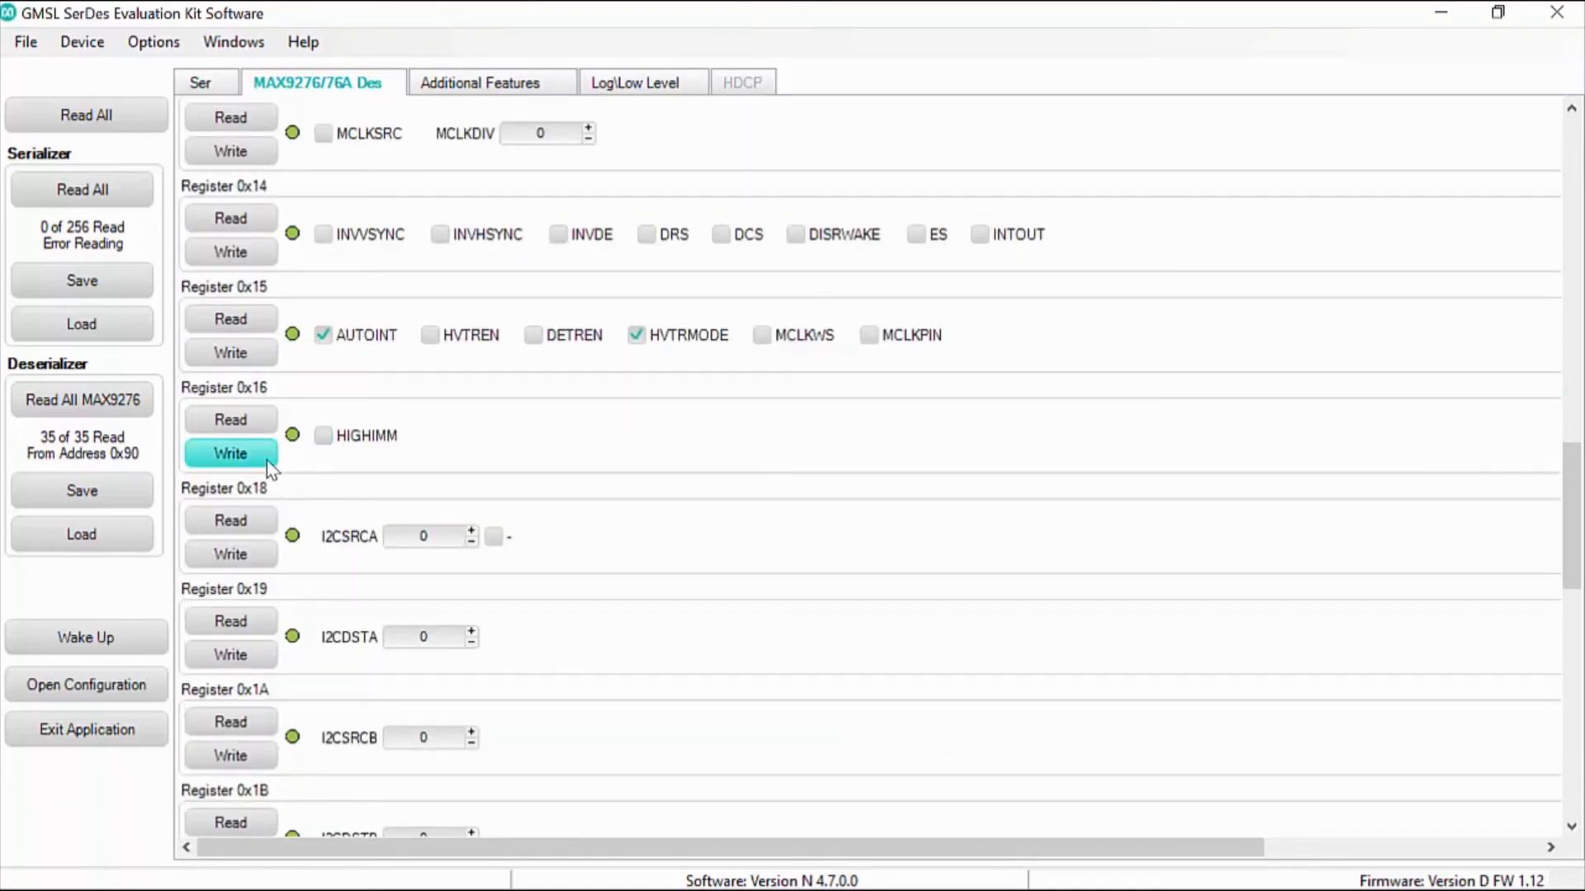
pyautogui.click(86, 684)
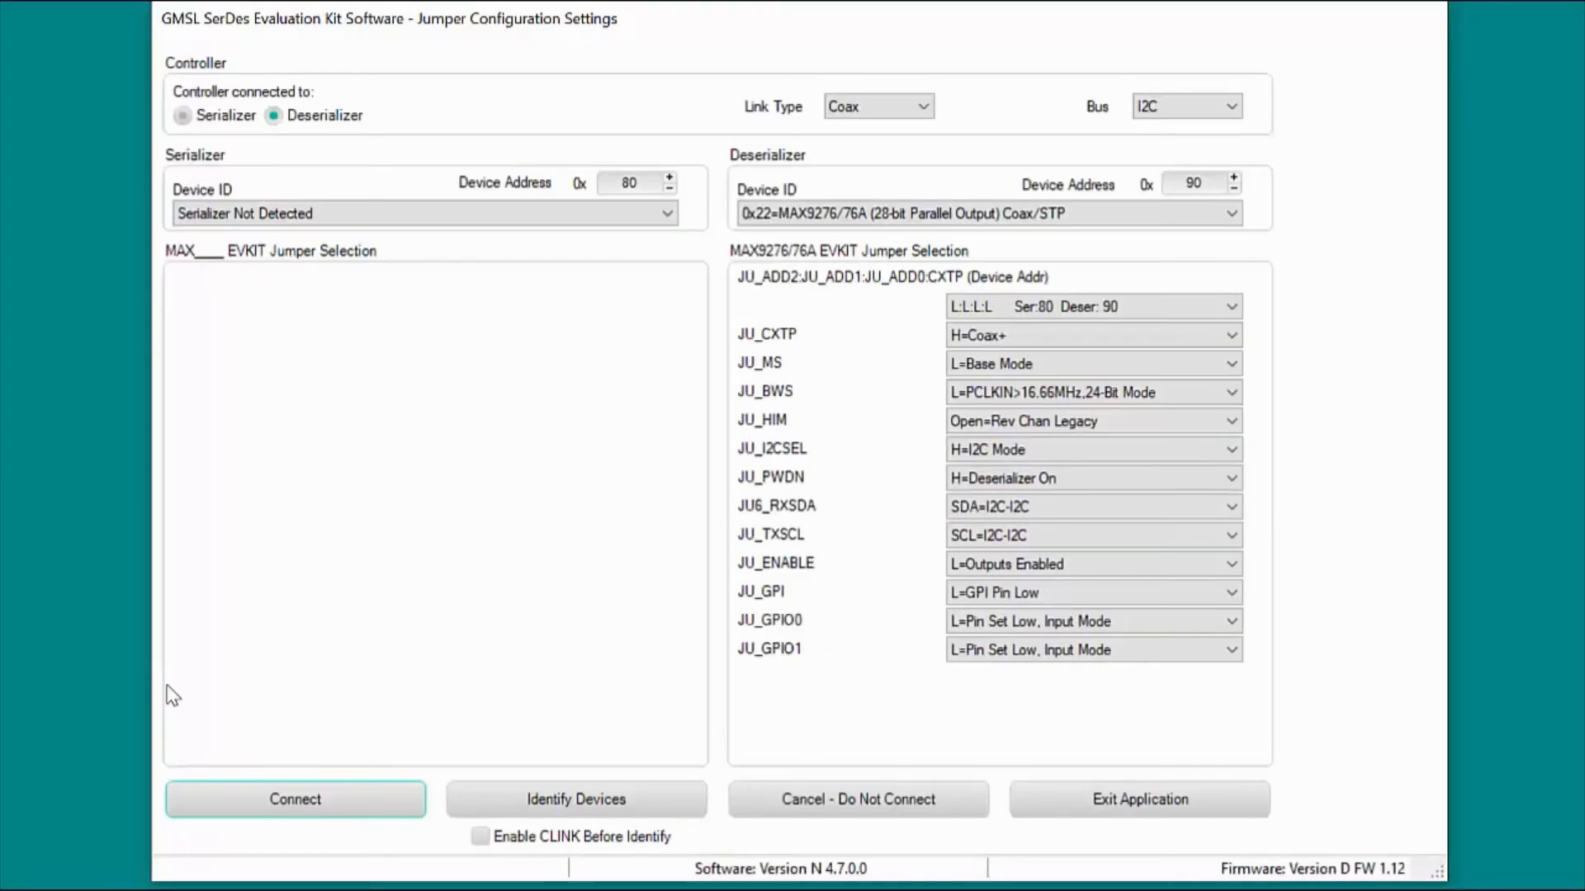
# - Identify devices until the serializer shows 0x21=MAX9275, then connect to both devices
pyautogui.click(575, 799)
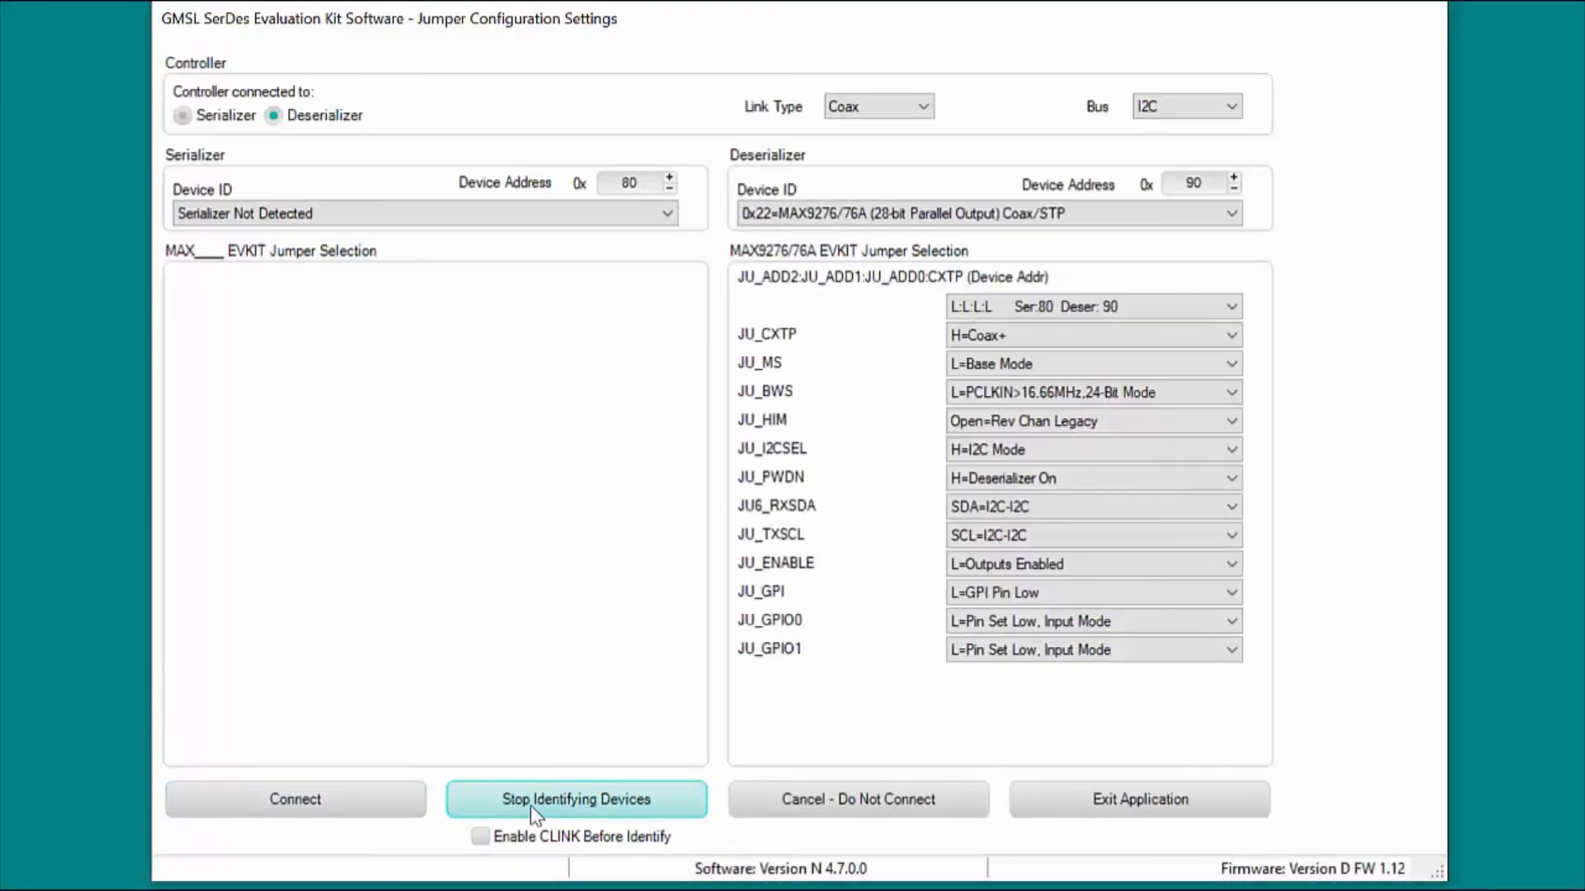
pyautogui.click(575, 799)
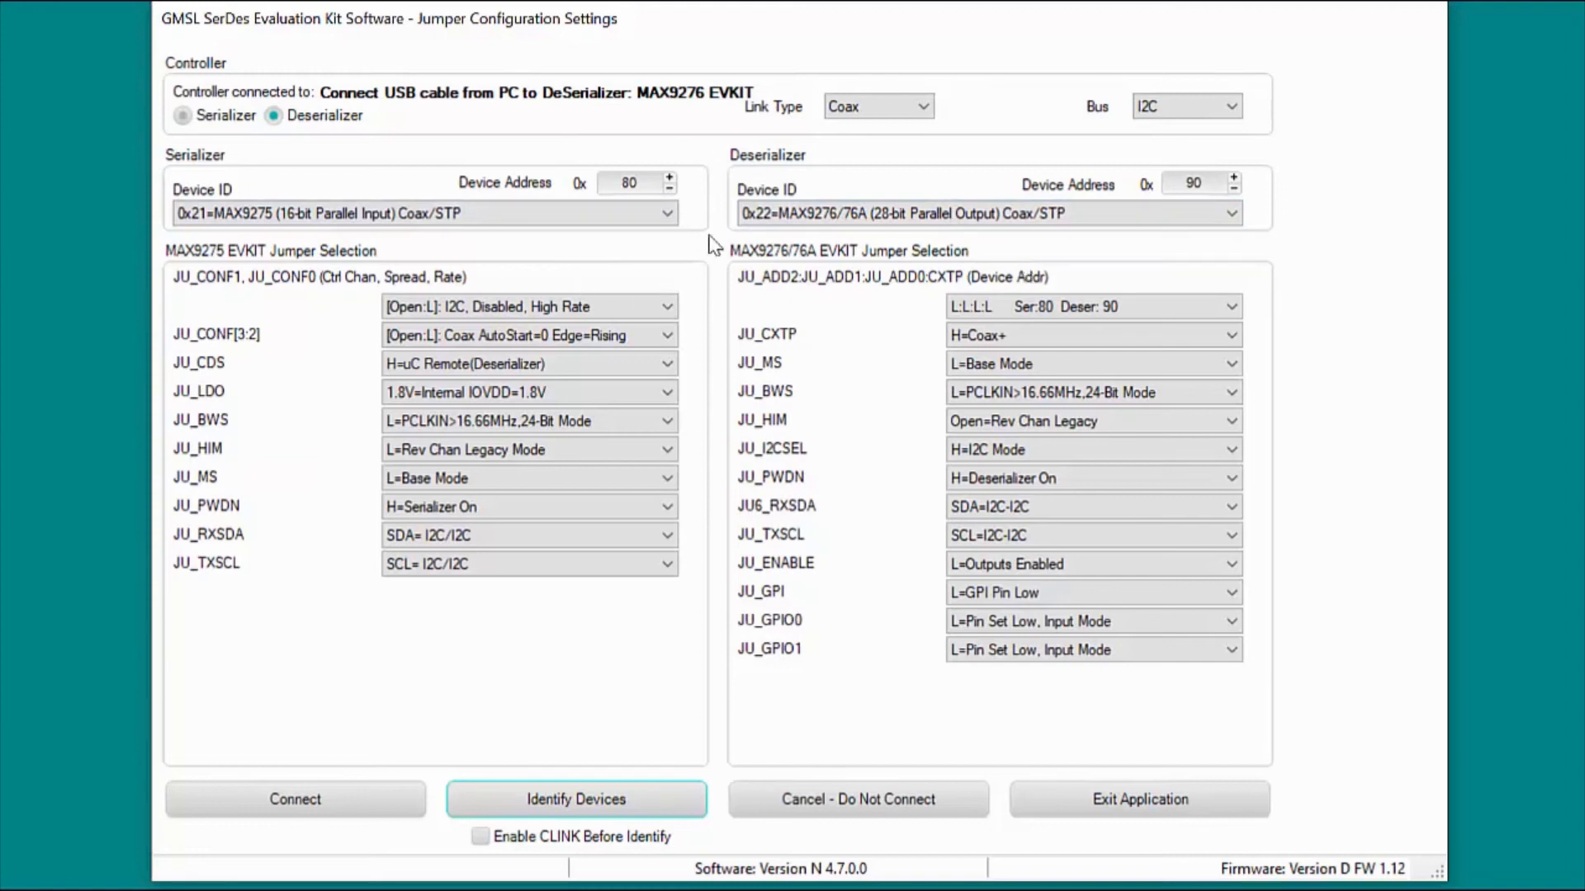
pyautogui.moveTo(781, 677)
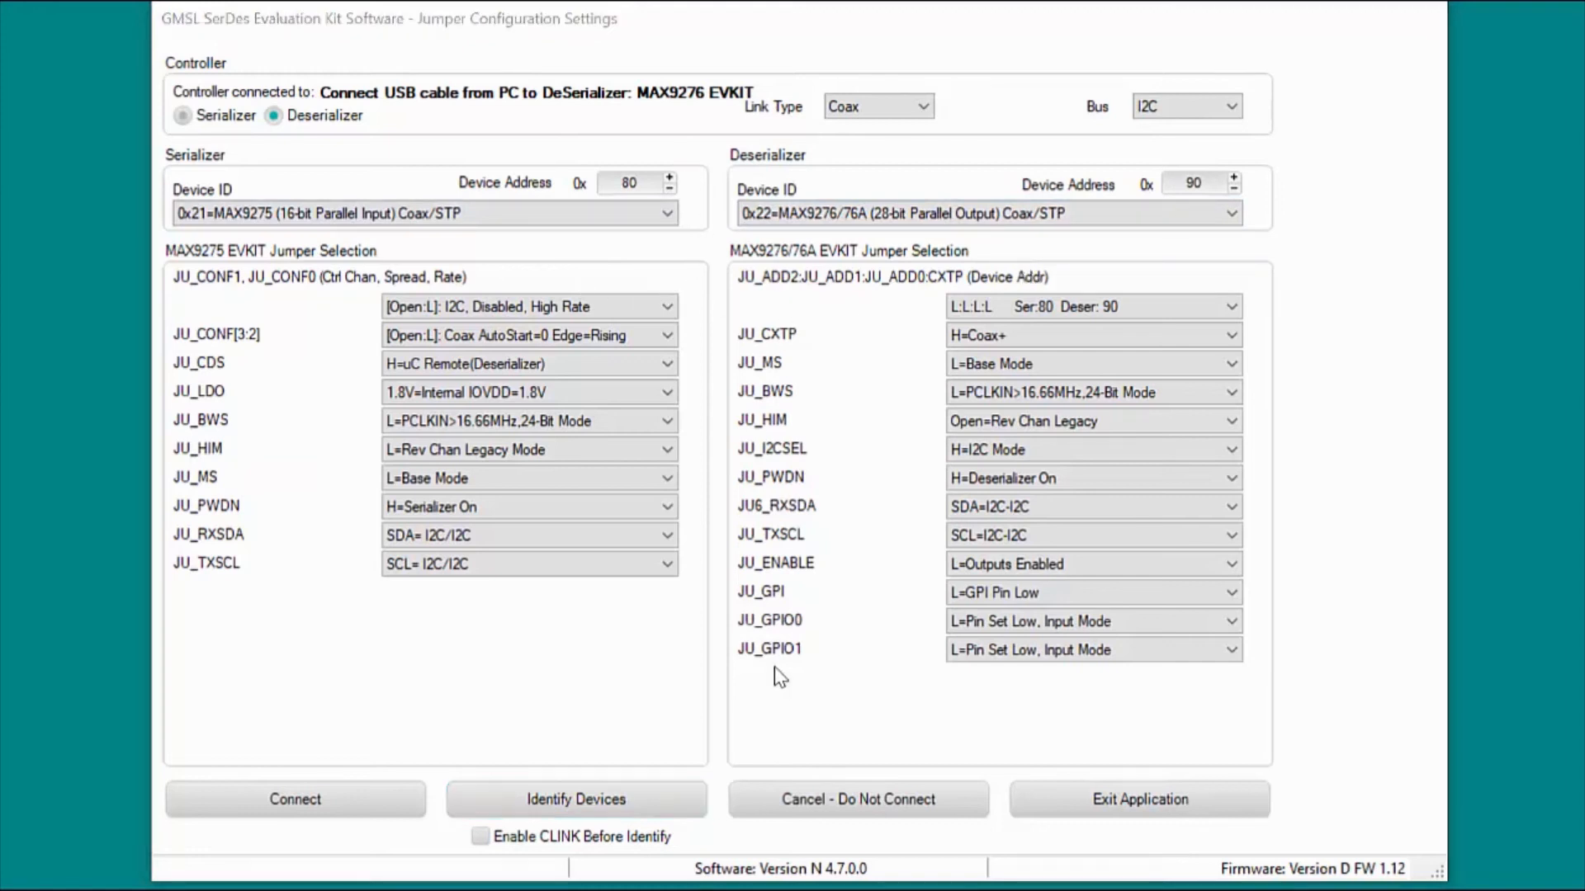
pyautogui.moveTo(443, 436)
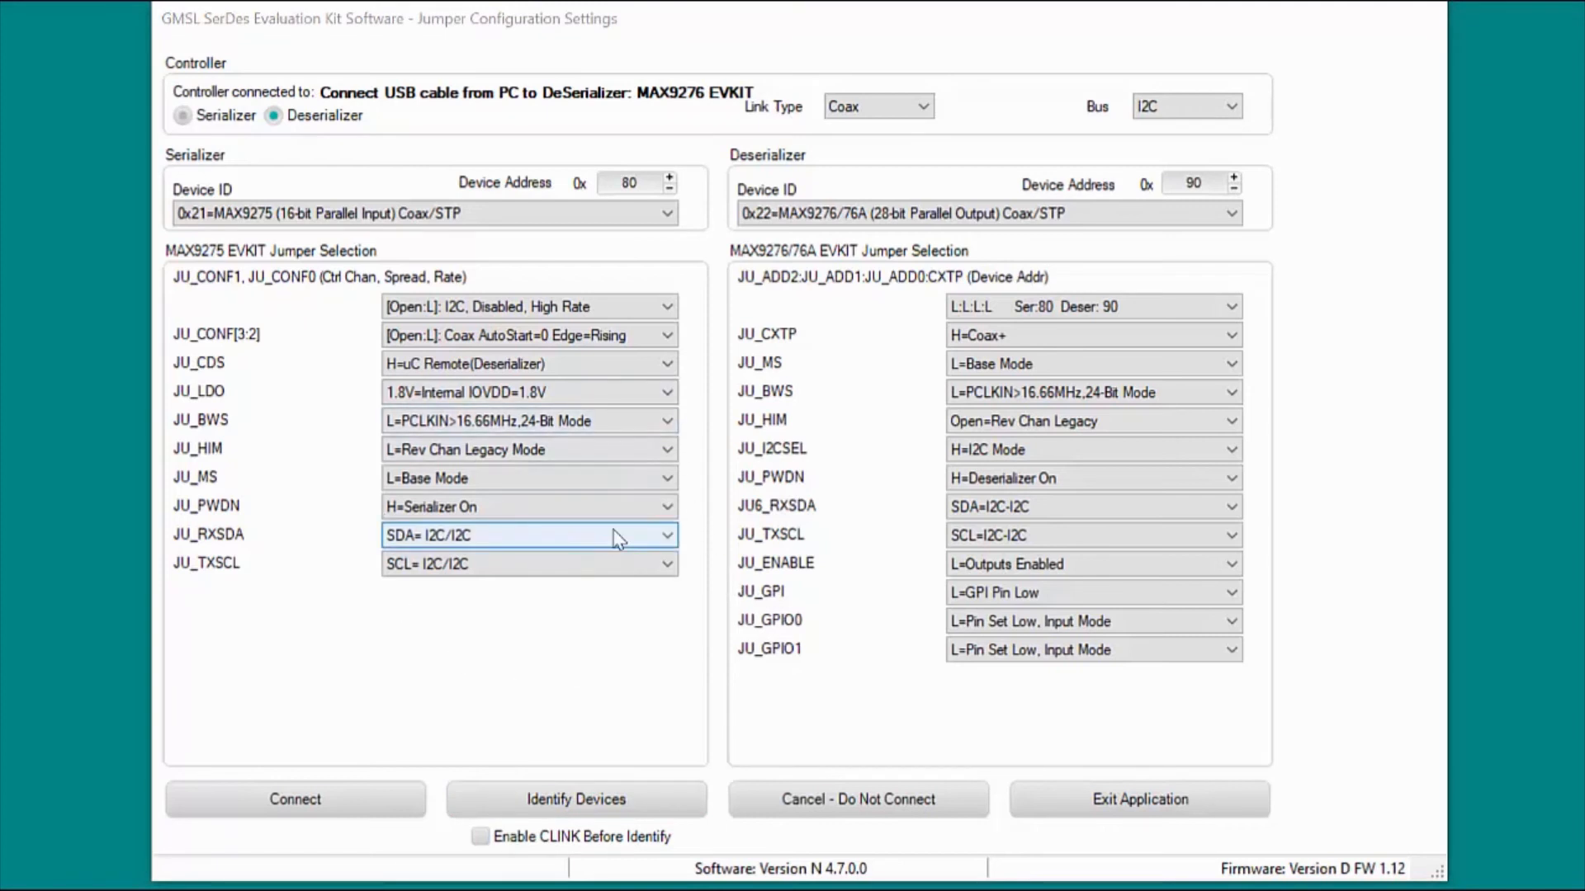
pyautogui.moveTo(546, 479)
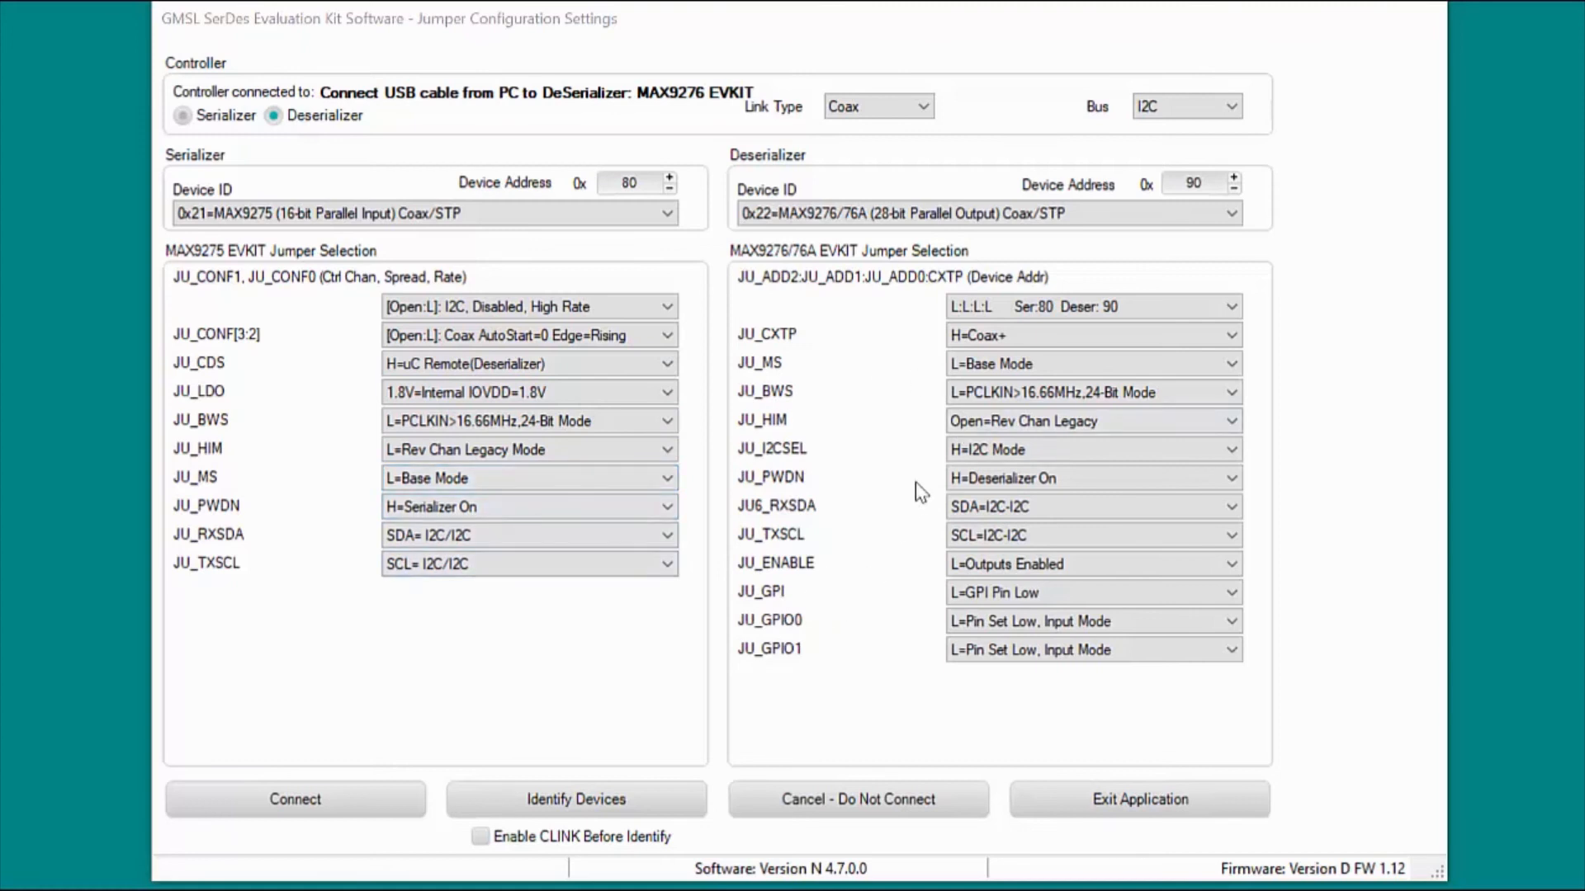
pyautogui.click(294, 799)
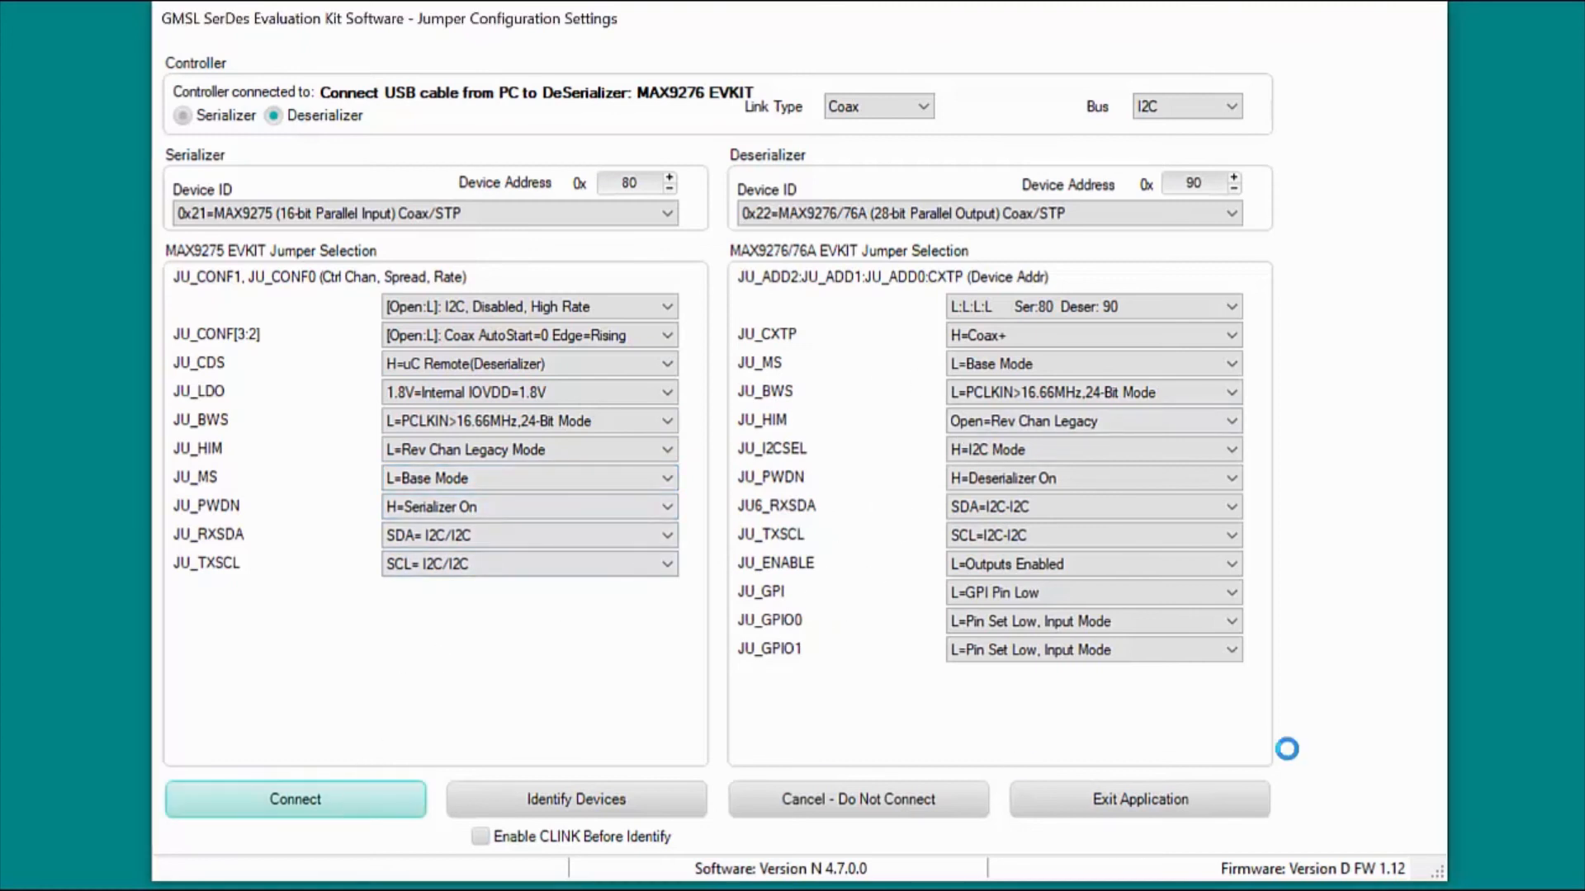
# - Enable HIGHIMM in serializer register 0x17, then check register 0x16 on the MAX9276/76A Des tab
pyautogui.click(294, 799)
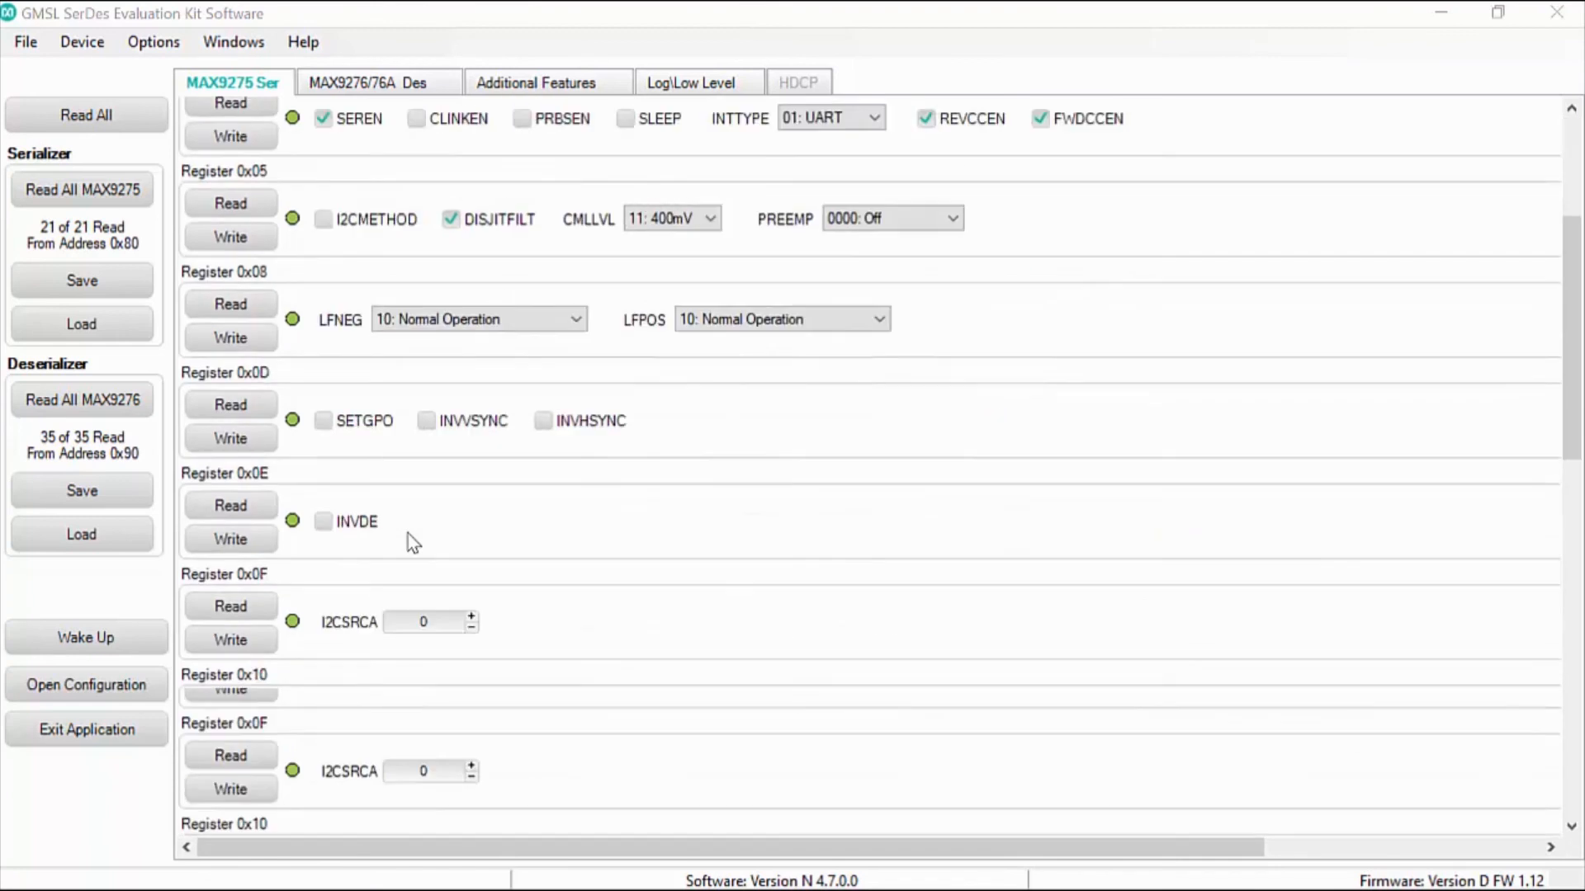
pyautogui.scroll(-3)
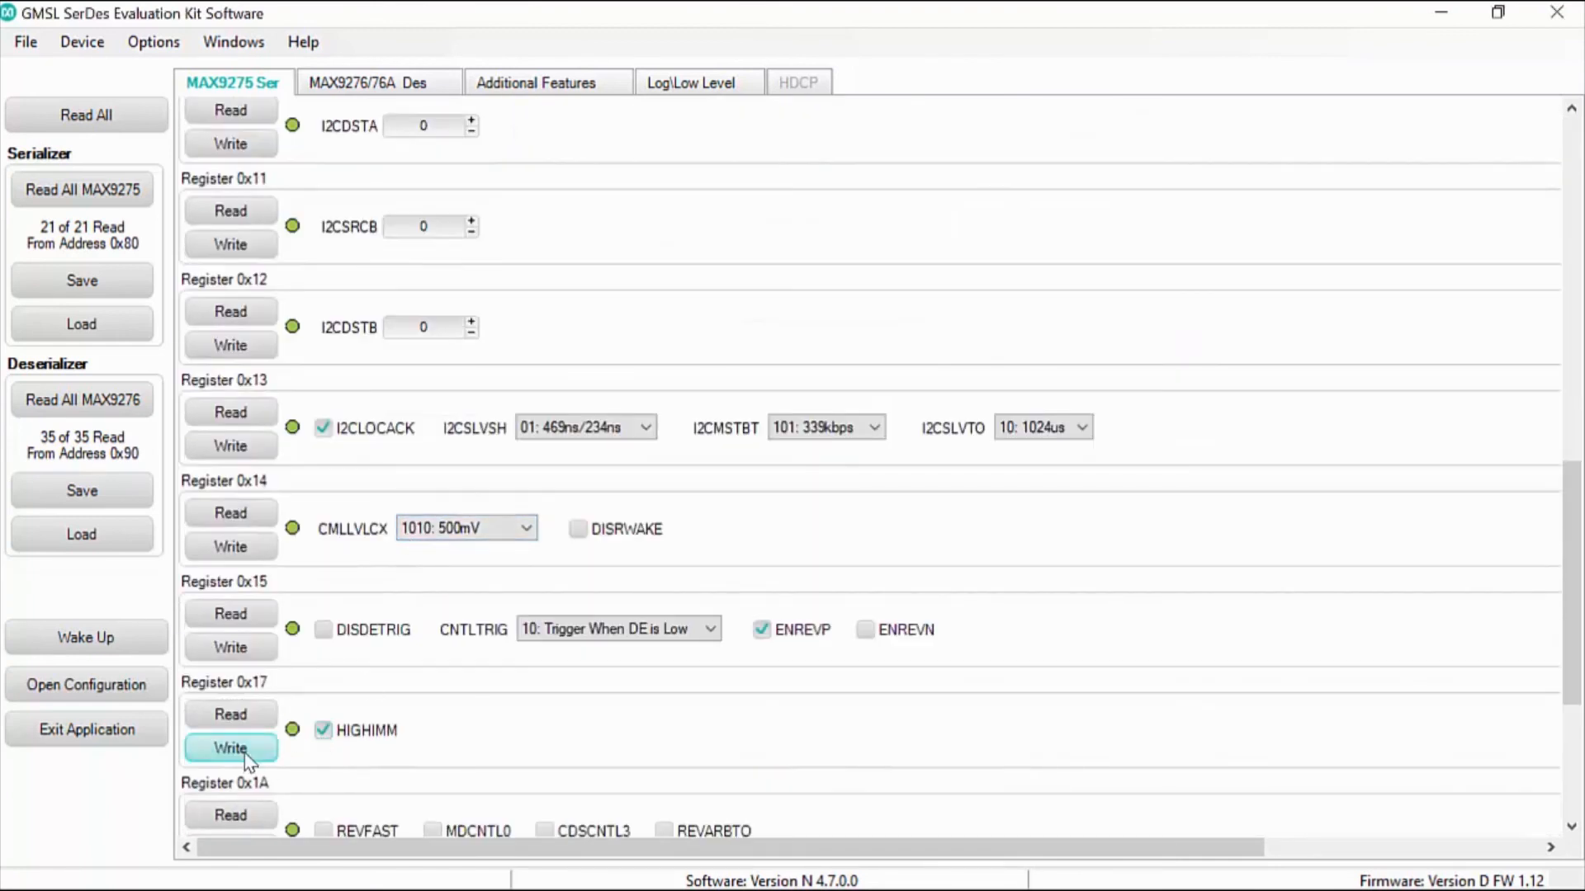
pyautogui.click(372, 83)
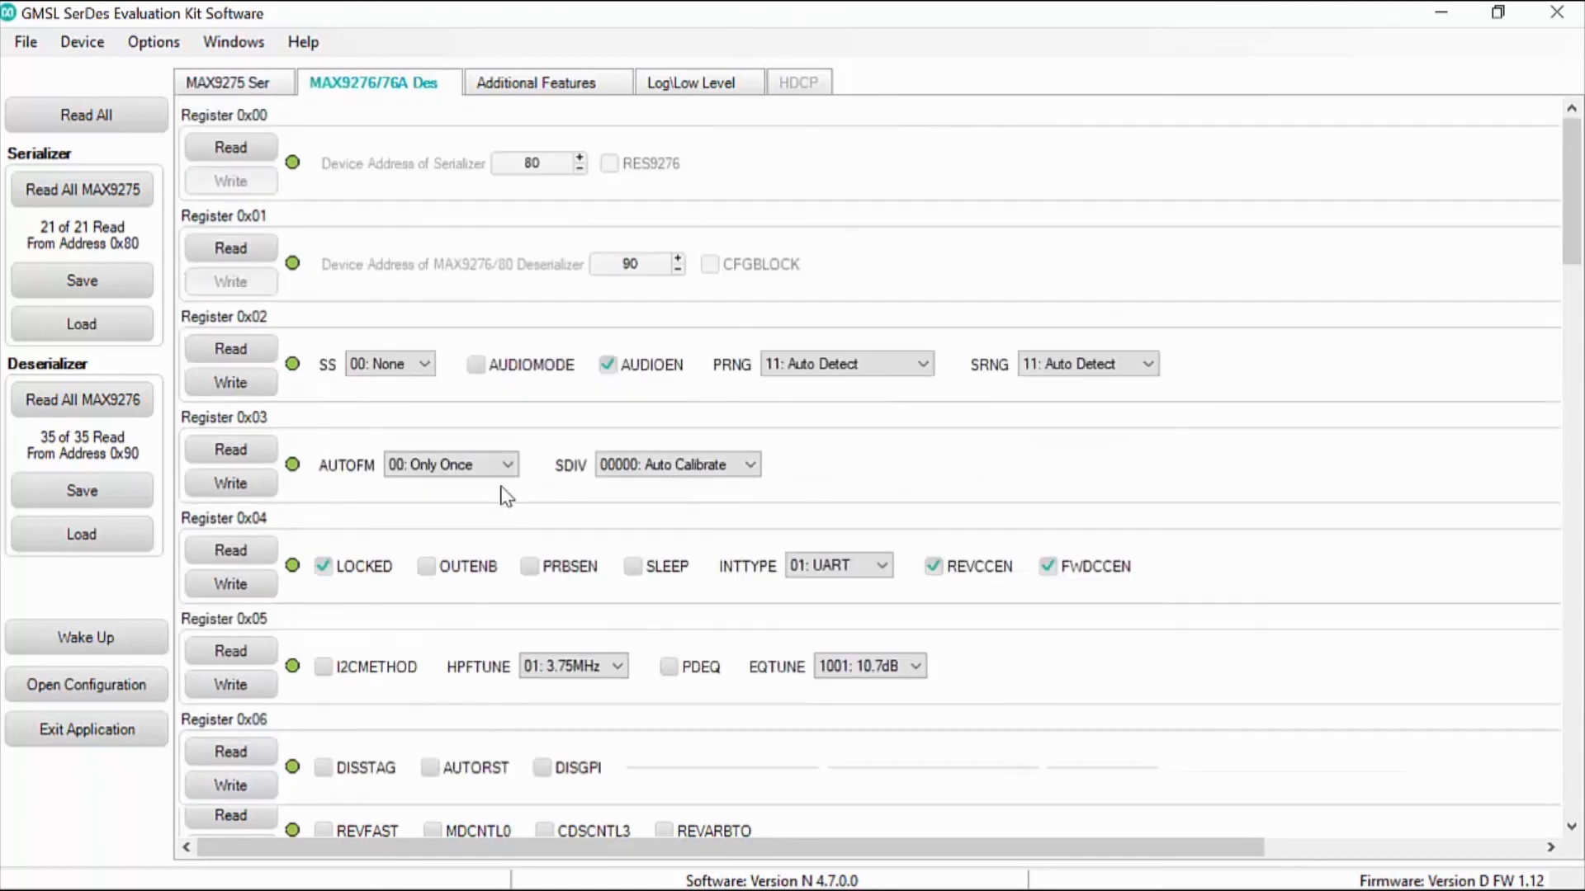
pyautogui.scroll(-3)
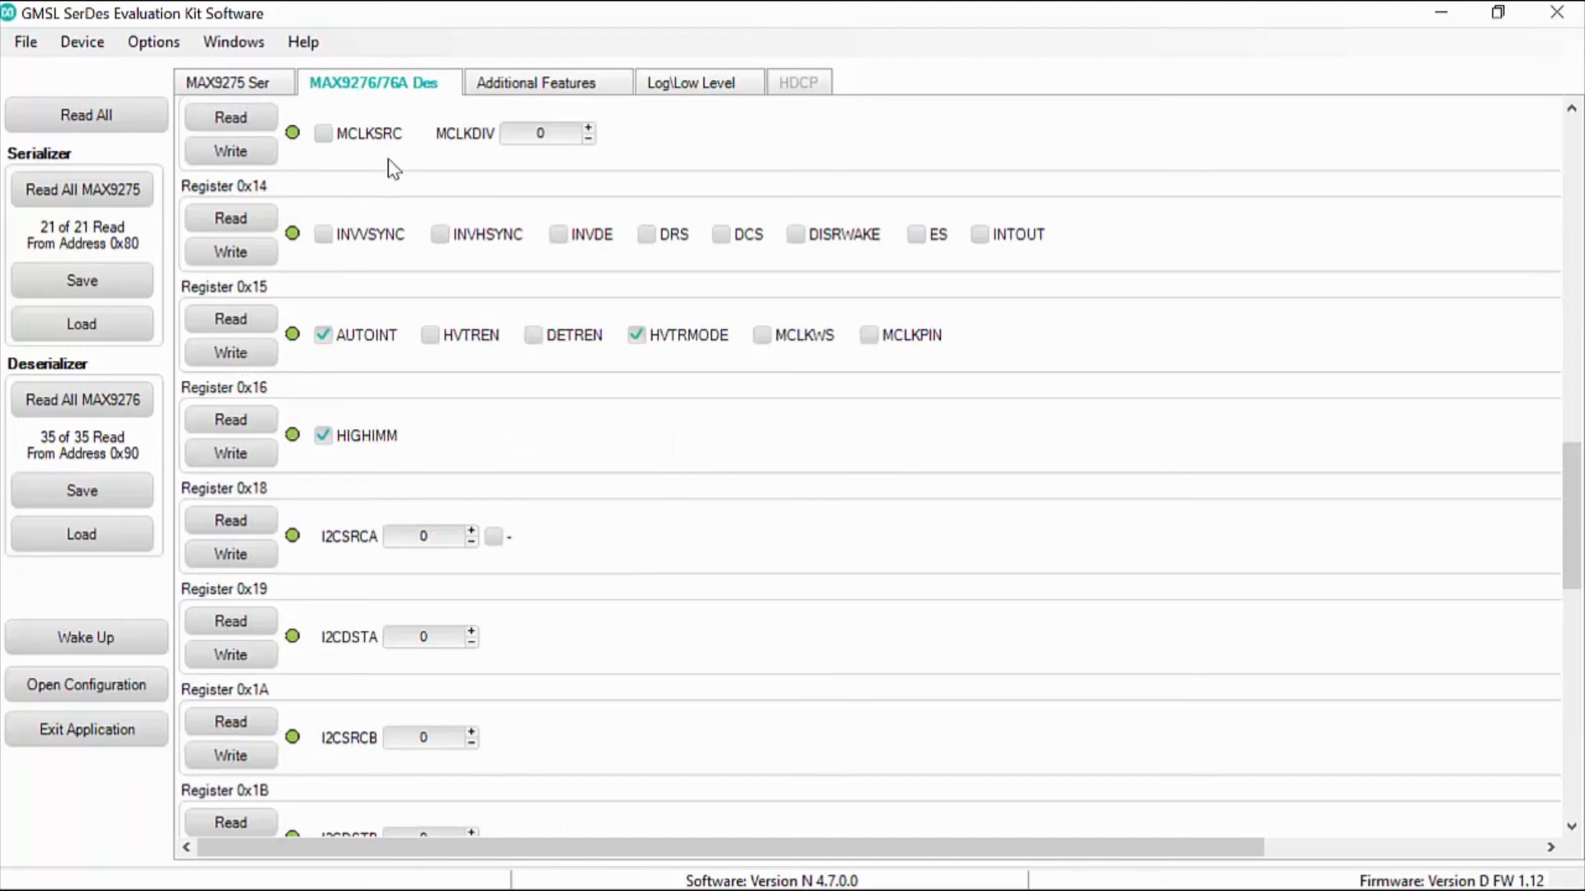
pyautogui.moveTo(395, 195)
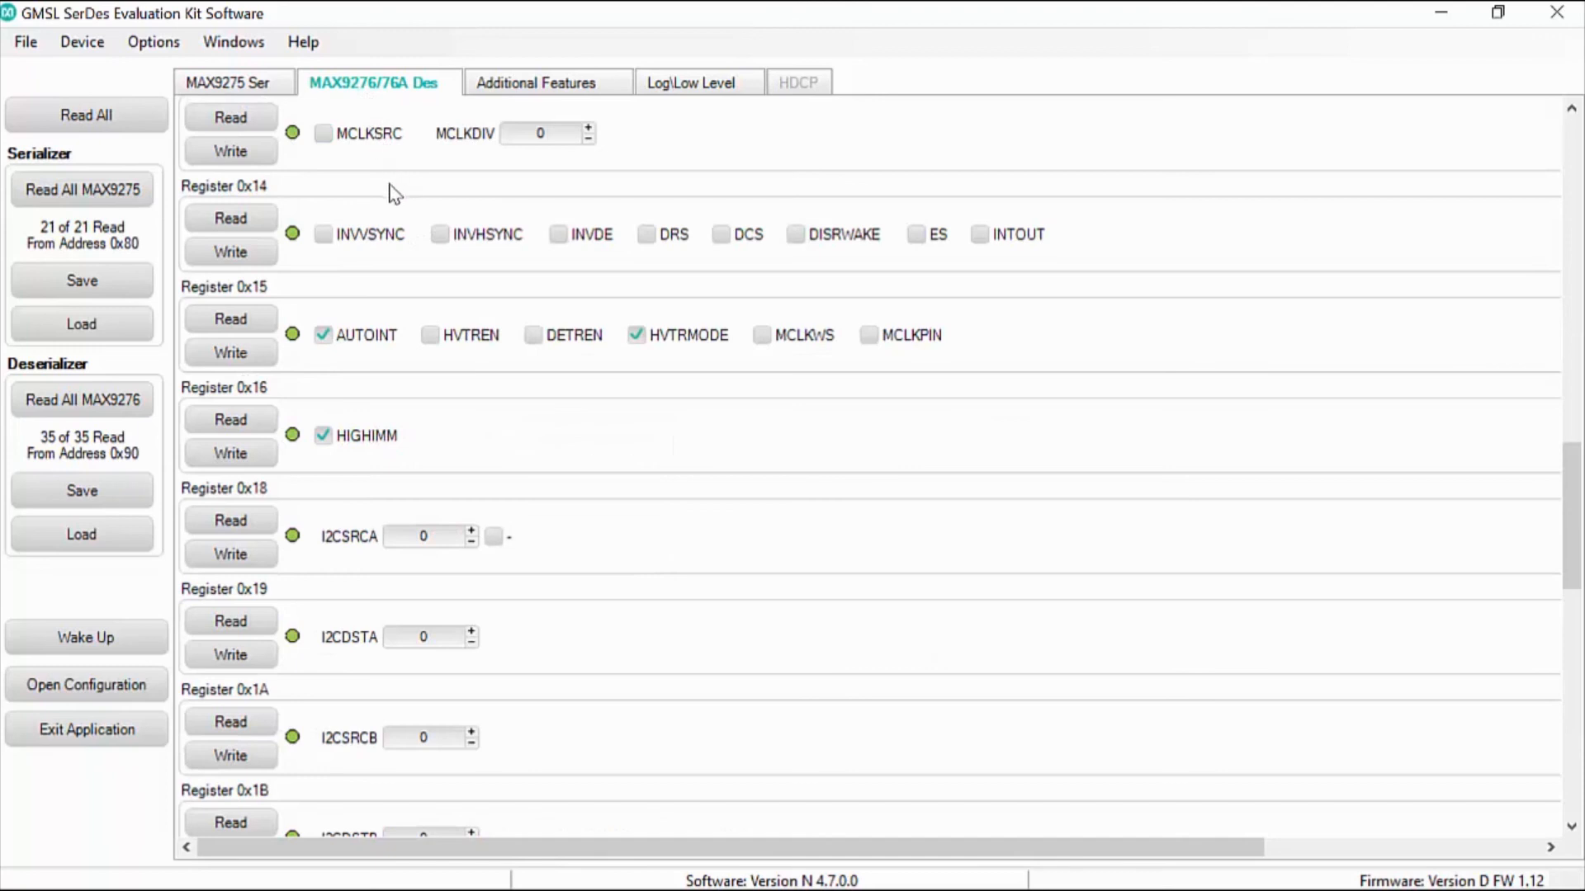